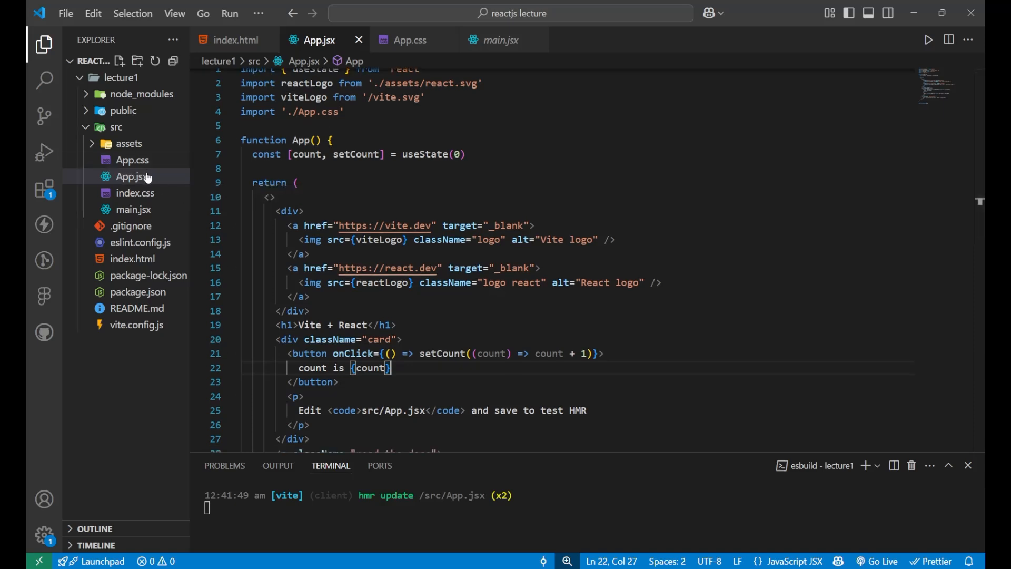
Step: Raise the Vite + React starter page's counter from 0 to 14 by clicking the count button
scroll("down", 3)
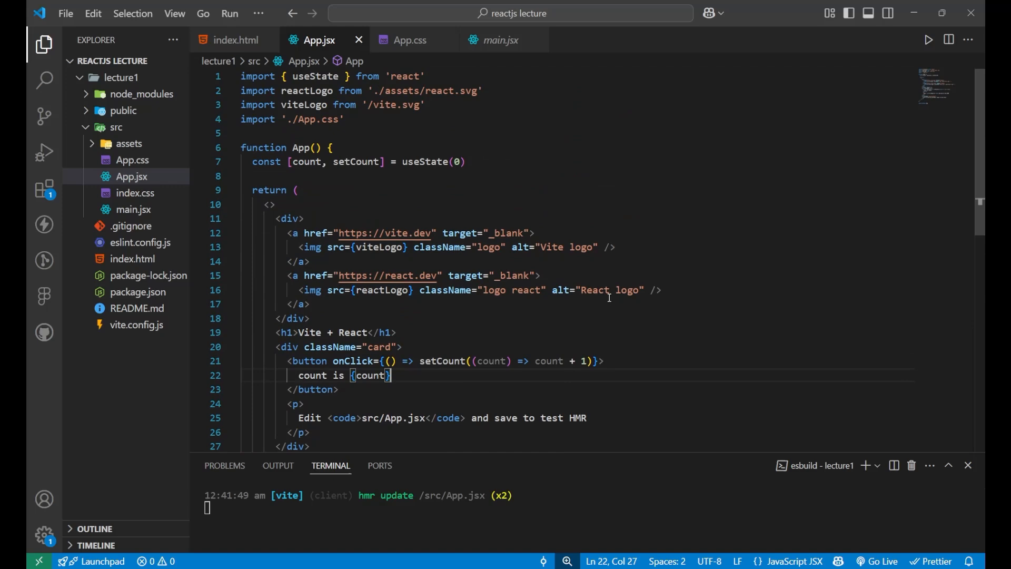
key("alt+tab")
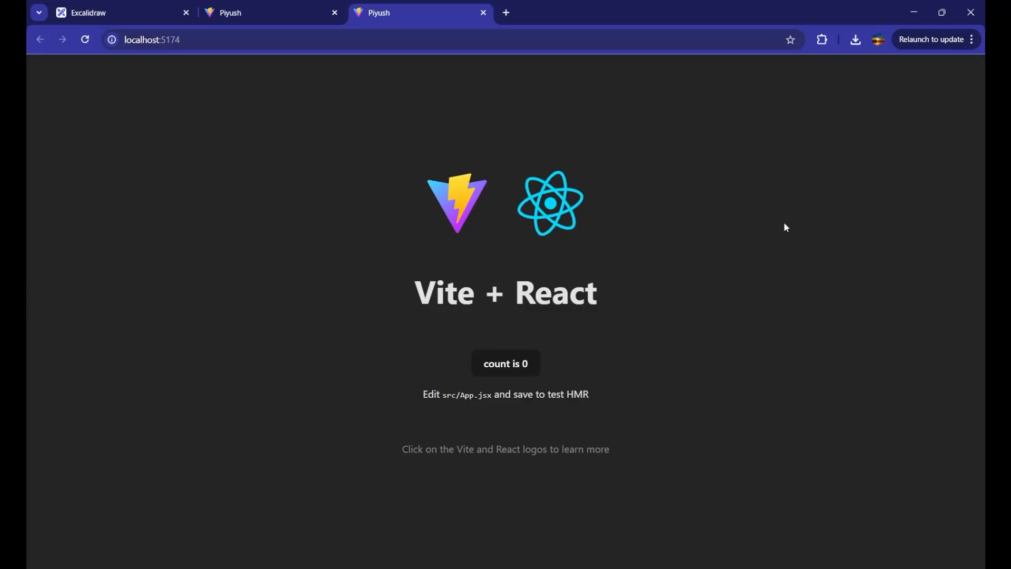
mouse_move(466, 188)
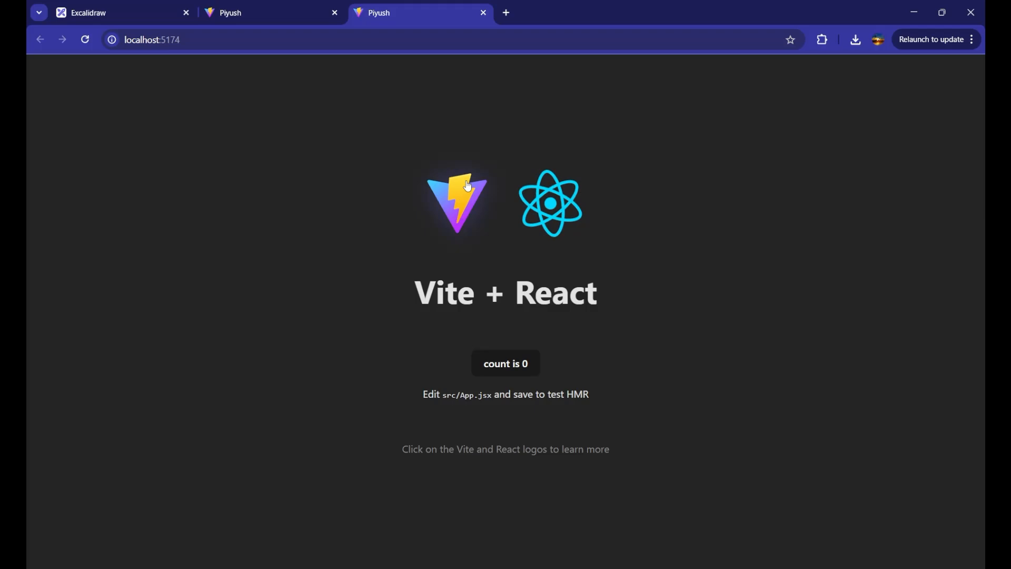
left_click(505, 363)
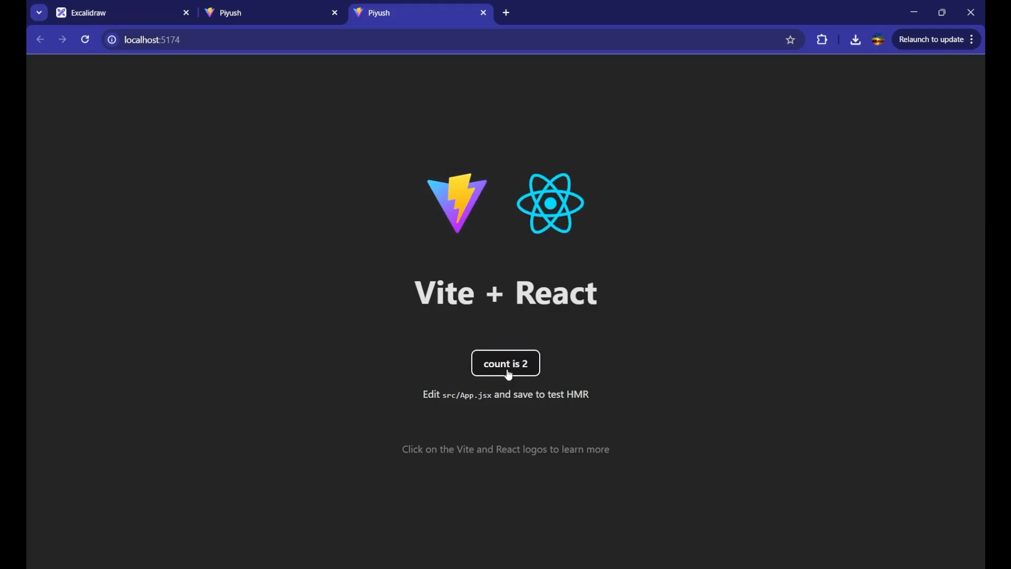
left_click(506, 363)
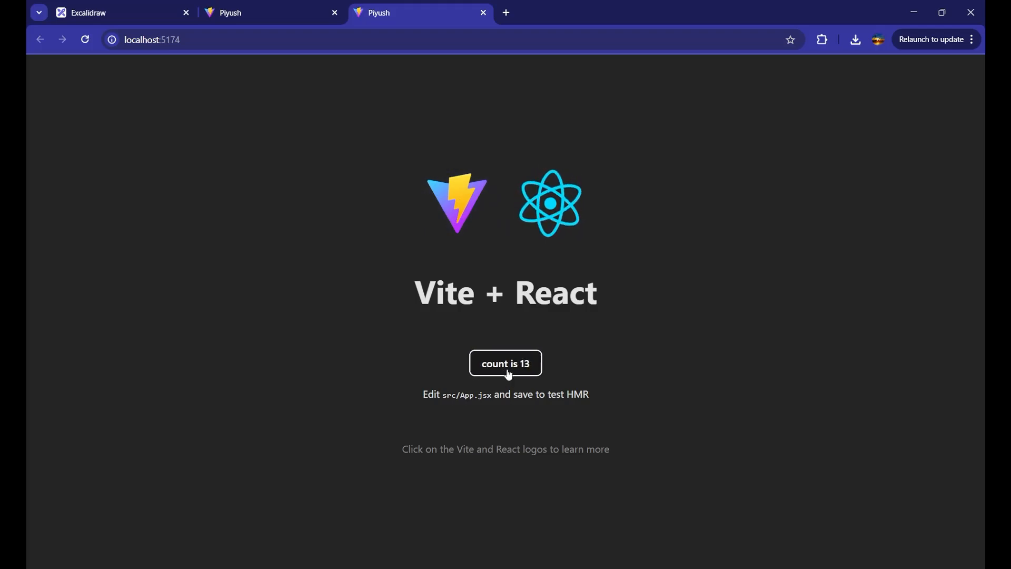
left_click(505, 363)
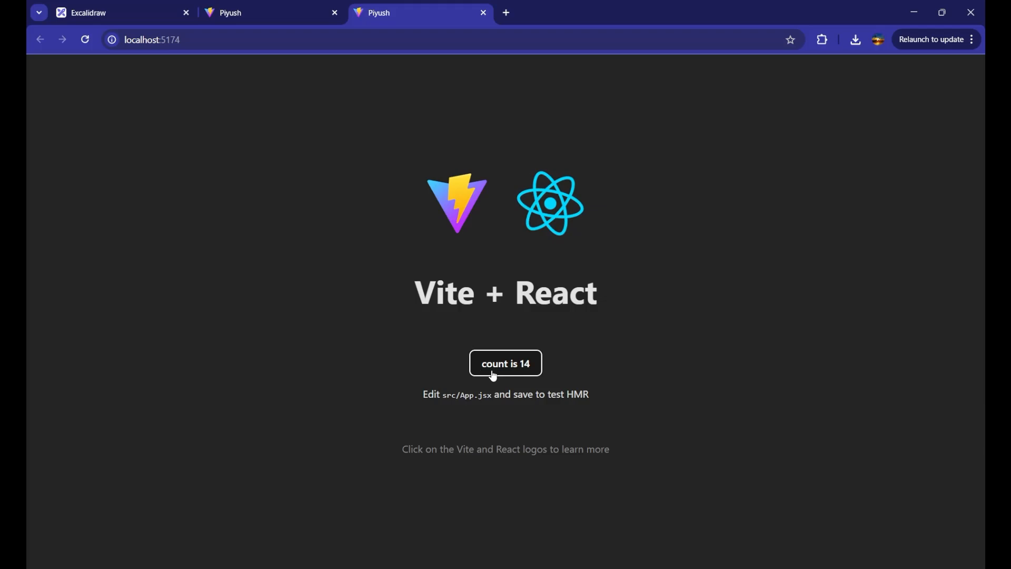
mouse_move(642, 296)
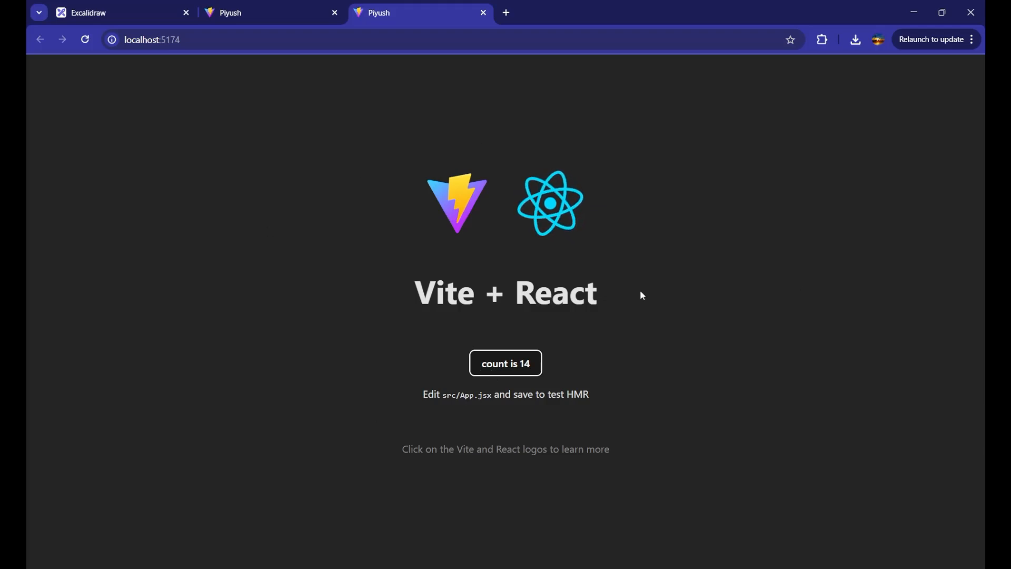
Step: Review the imported App.css stylesheet, then return to the App.jsx component
key("Alt+Tab")
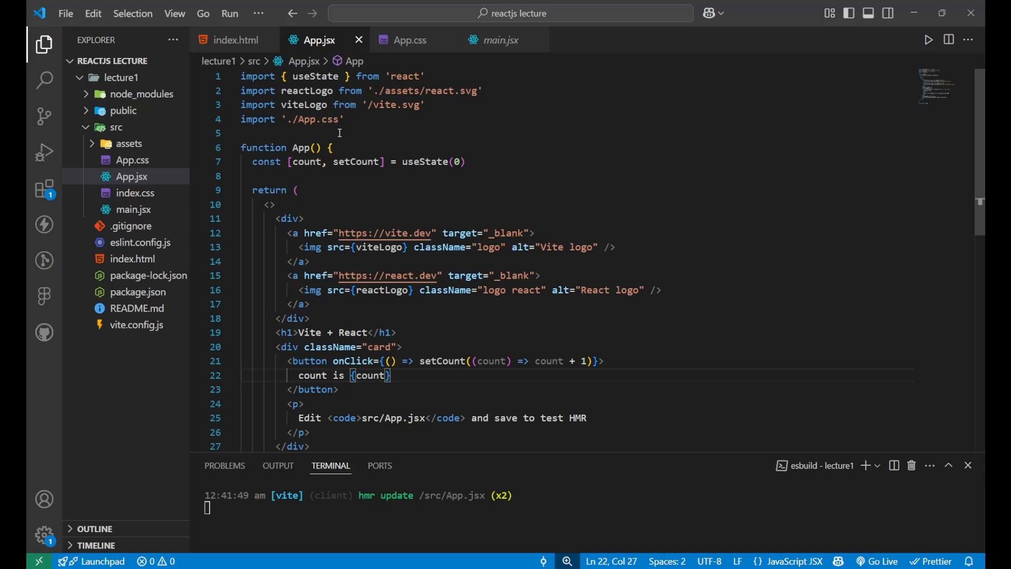
double_click(314, 119)
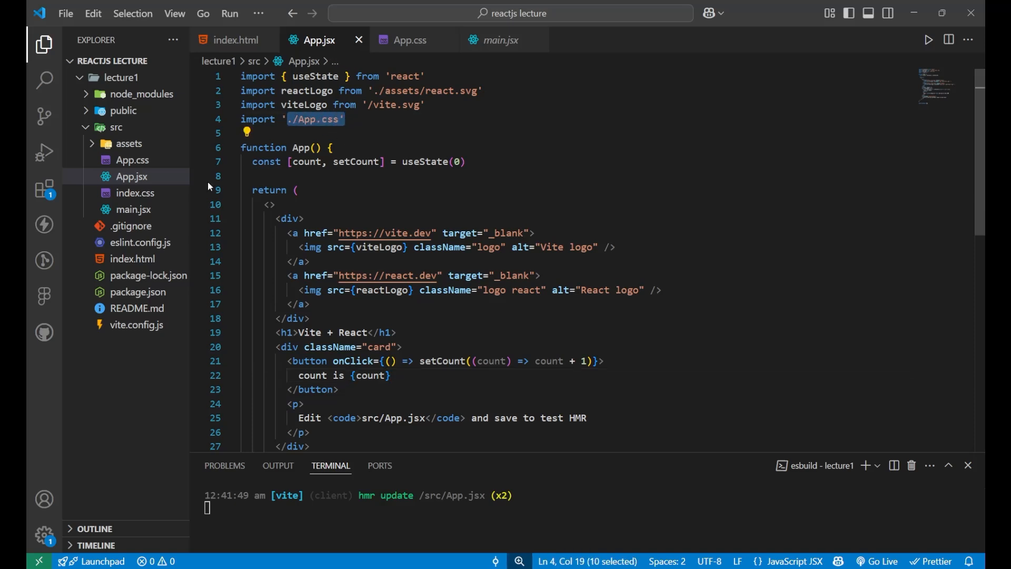
left_click(131, 160)
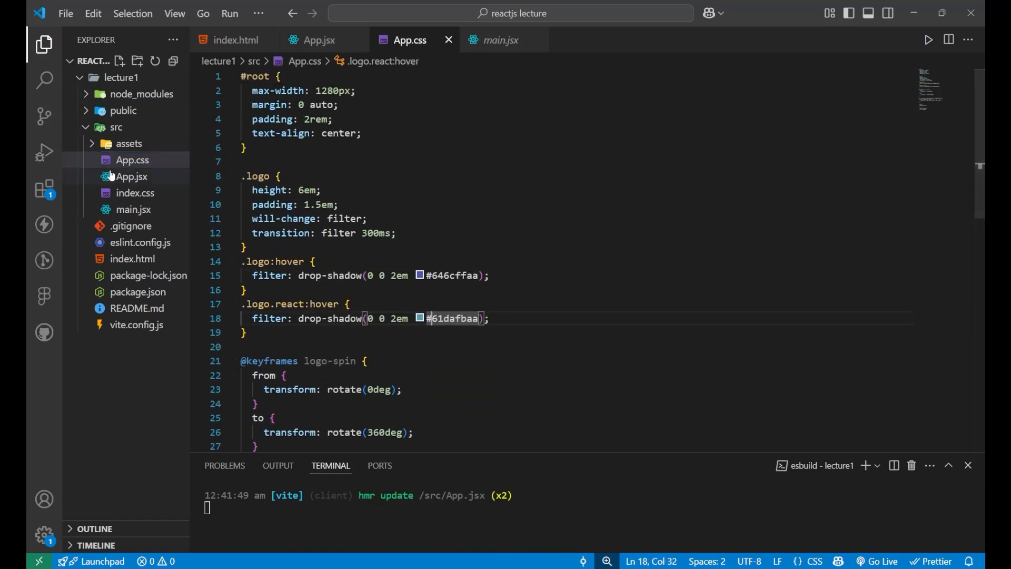
left_click(130, 177)
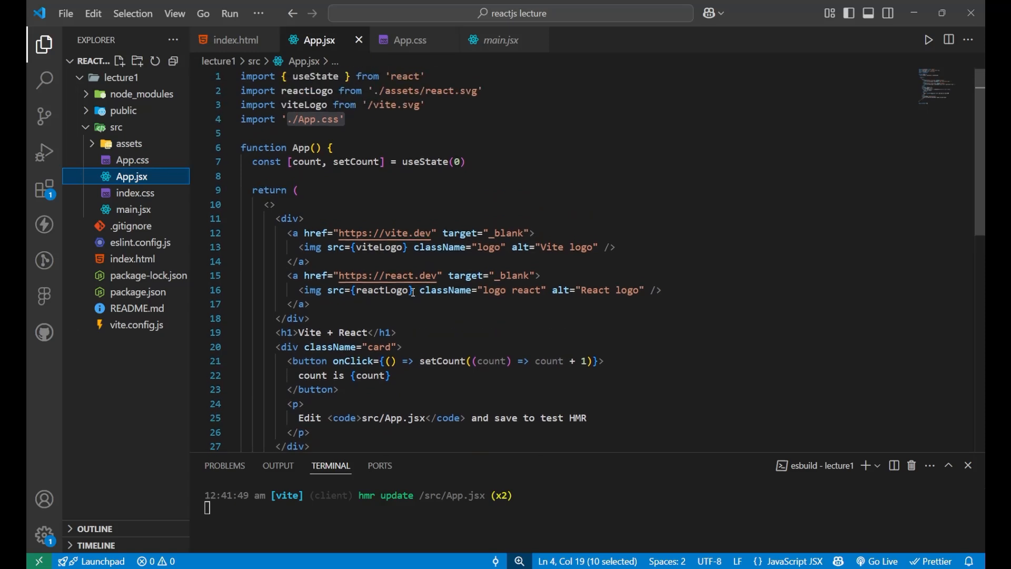
scroll("down", 3)
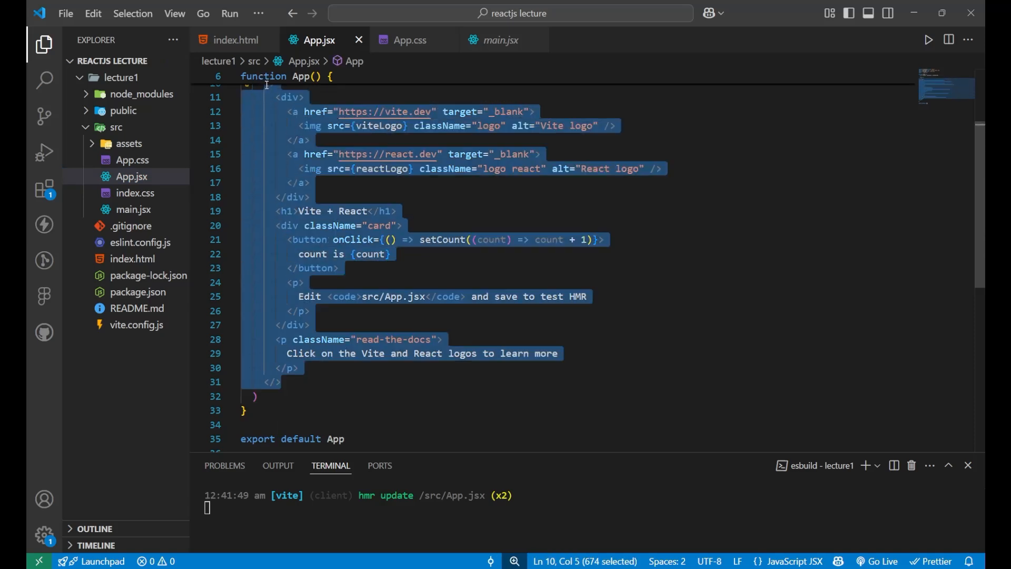
Step: Reduce App.jsx's JSX to an empty <div></div> and remove App.css
type("div></div>")
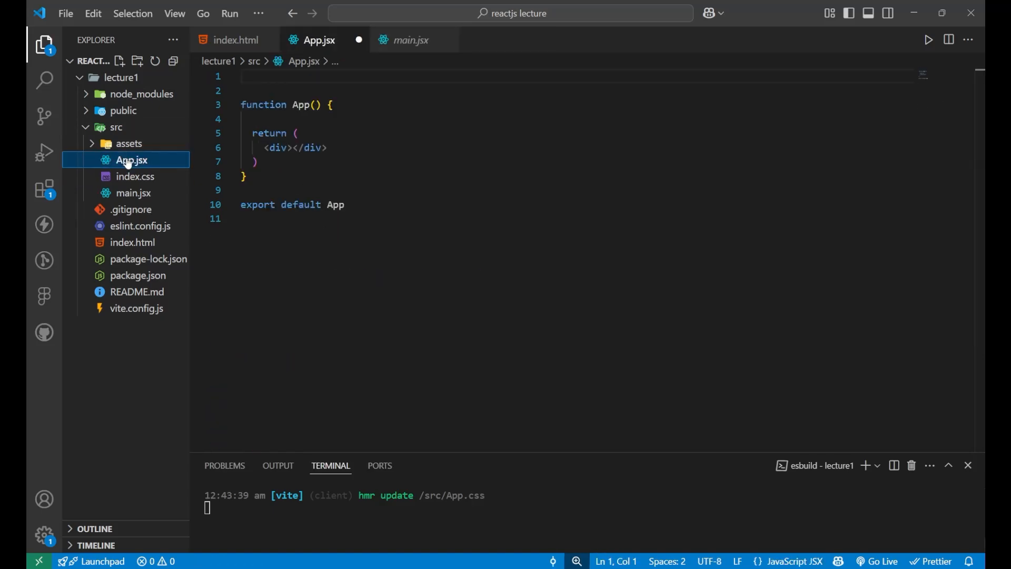
left_click(135, 177)
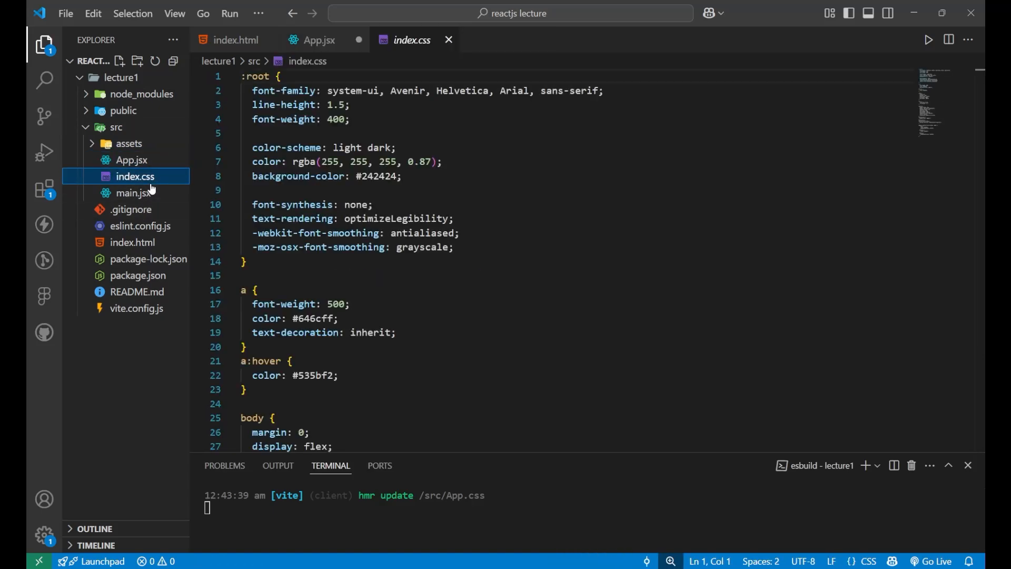
scroll("down", 3)
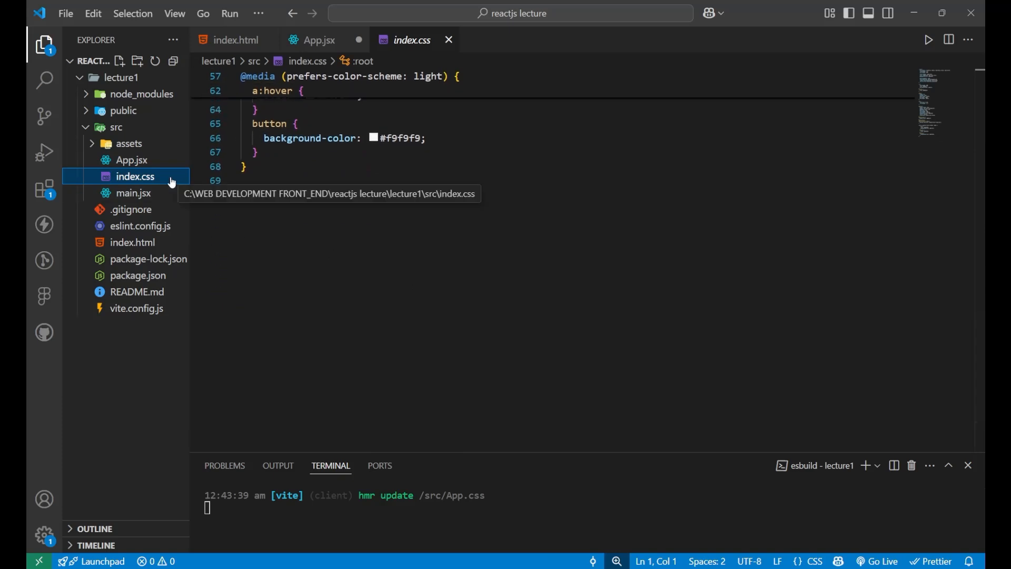
mouse_move(147, 202)
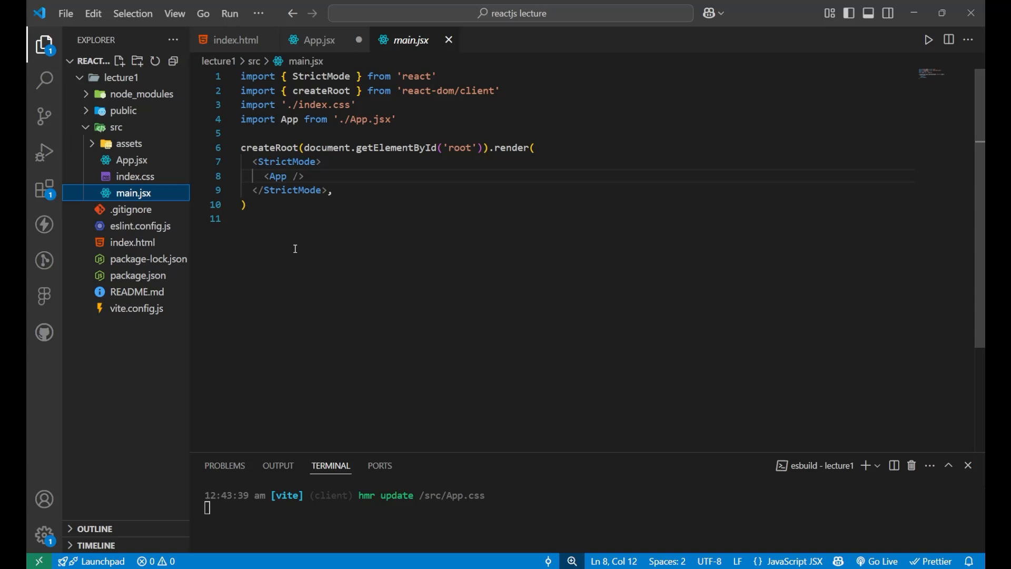
Step: Empty index.css and comment out the './index.css' import in main.jsx
left_click(129, 177)
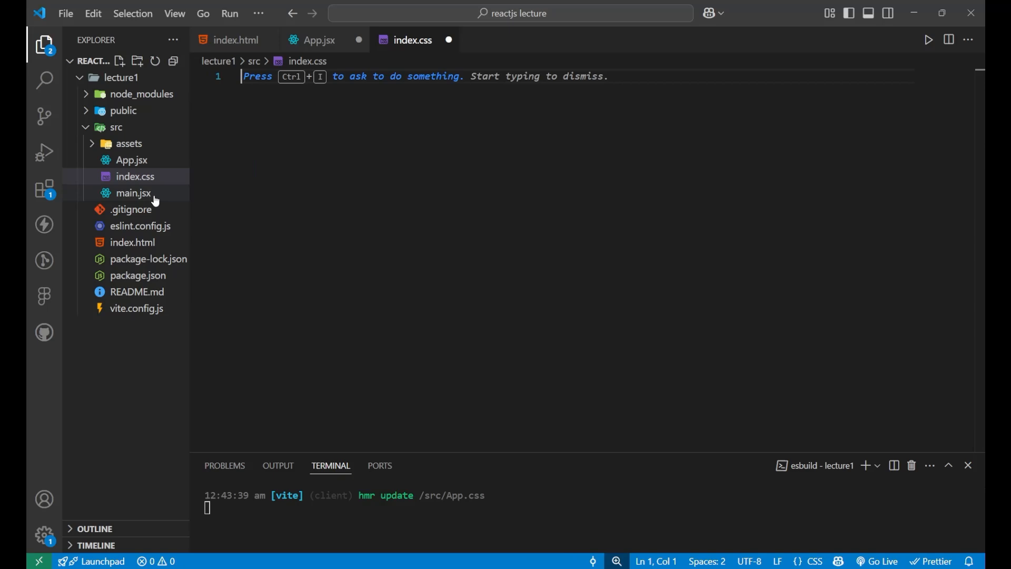
left_click(133, 192)
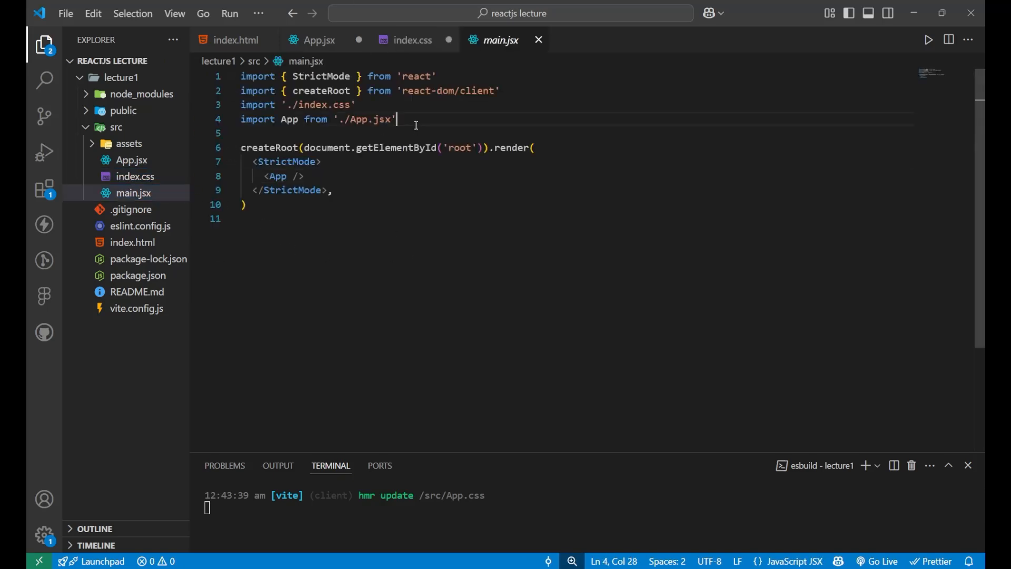
left_click(295, 104)
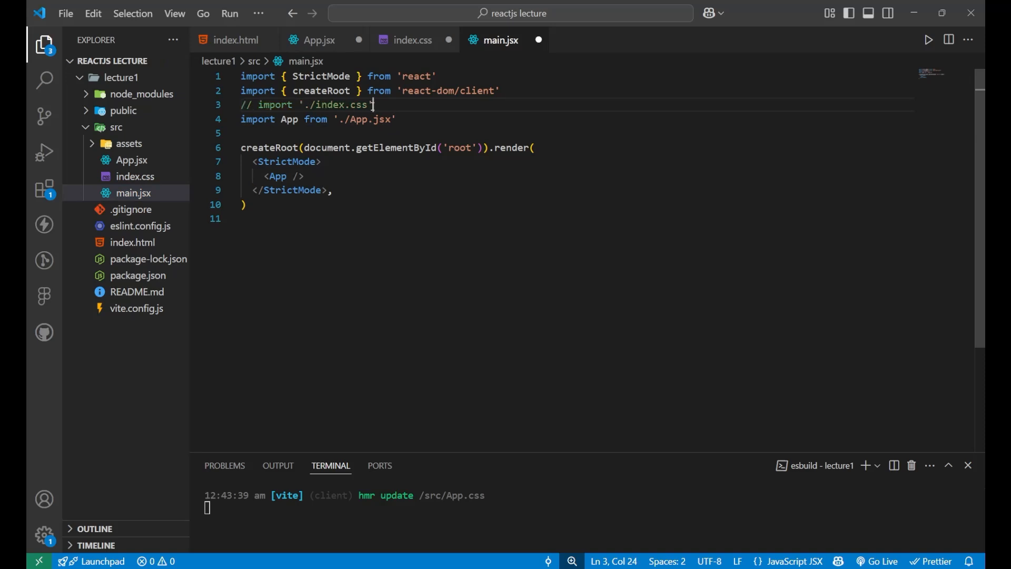
left_click(135, 177)
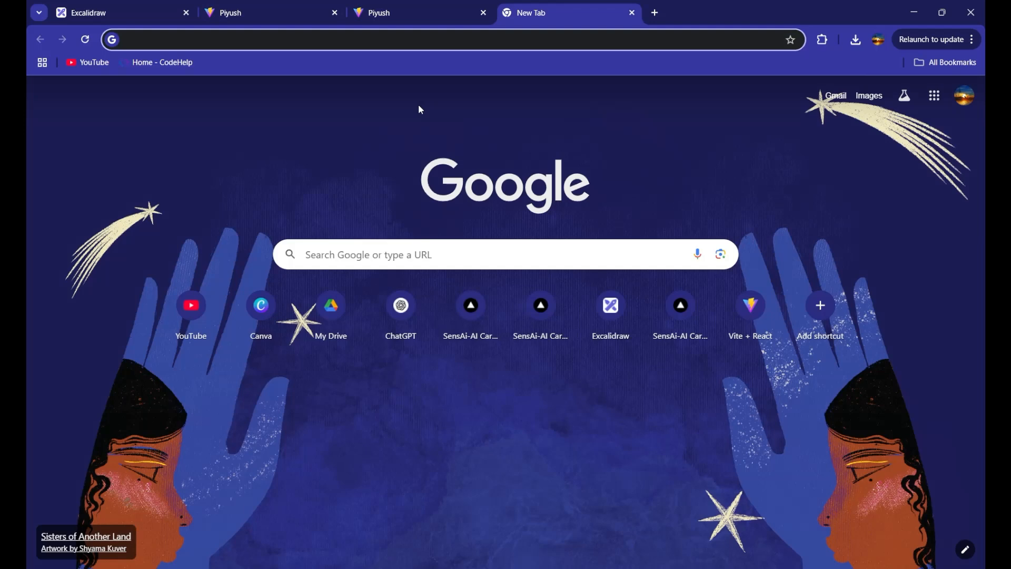
Step: Find the Tailwind CSS site and bring up its 'Using Vite' installation guide steps
type("tailwind css")
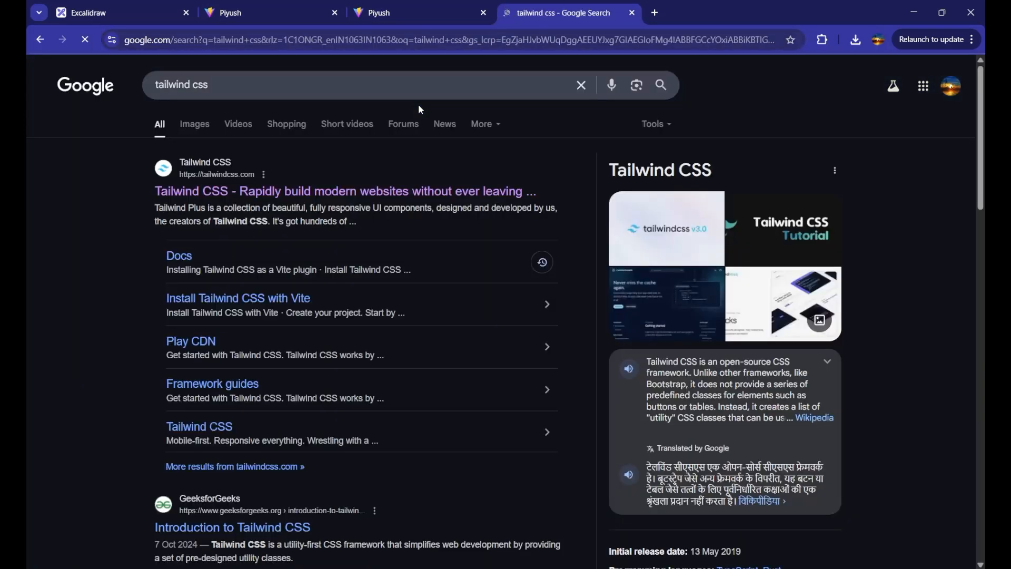
left_click(268, 191)
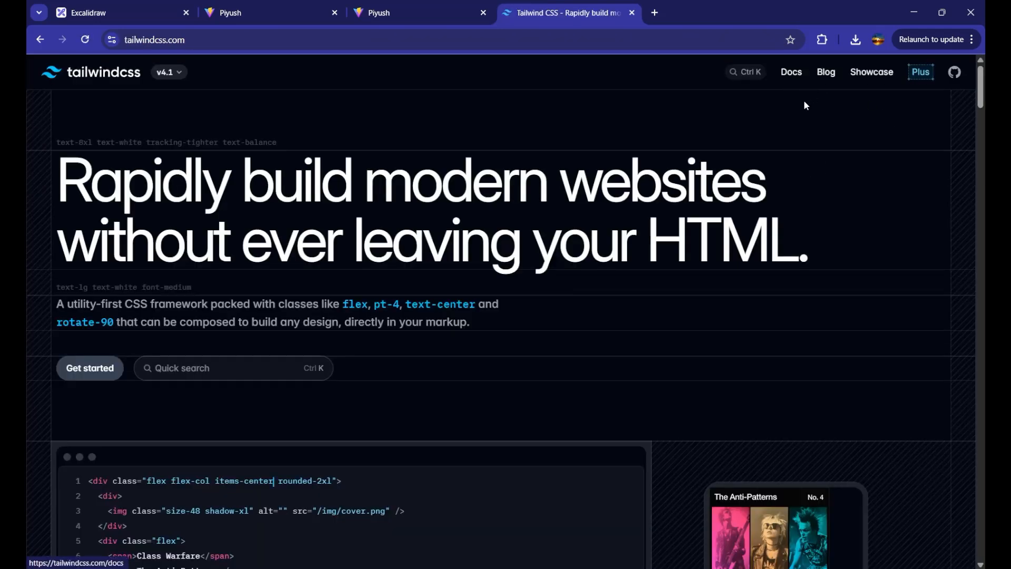
left_click(791, 71)
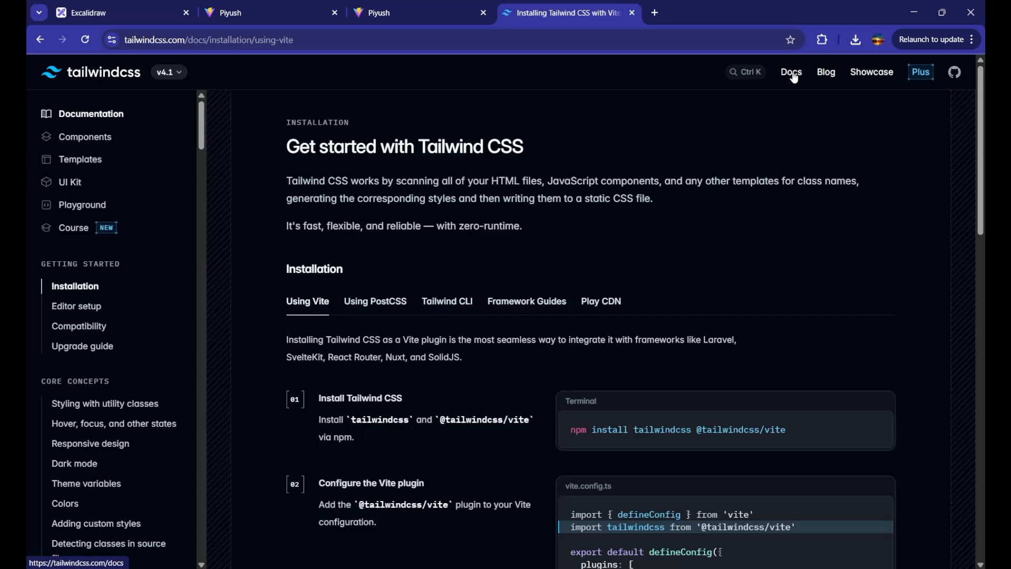
scroll("down", 3)
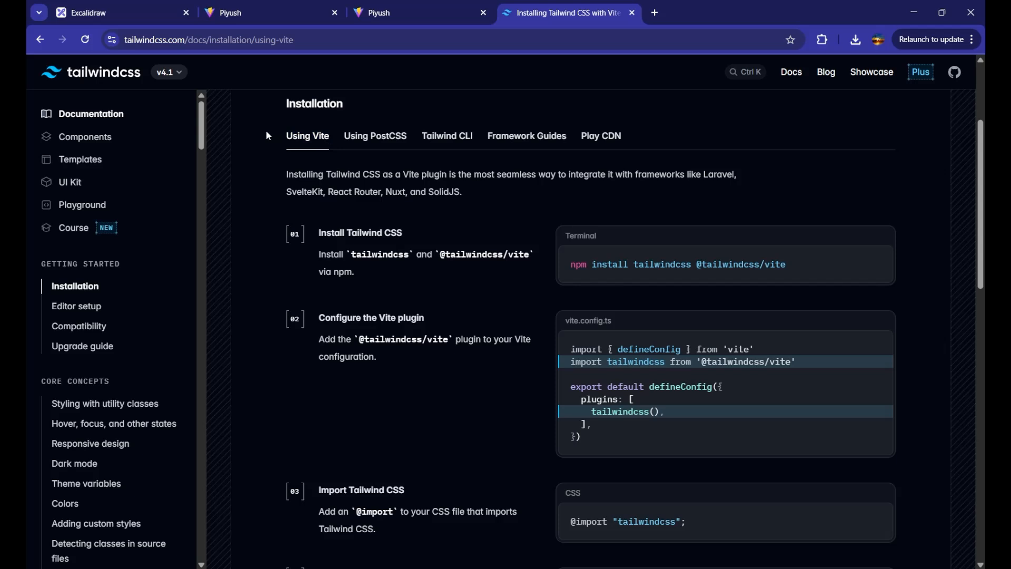
mouse_move(527, 329)
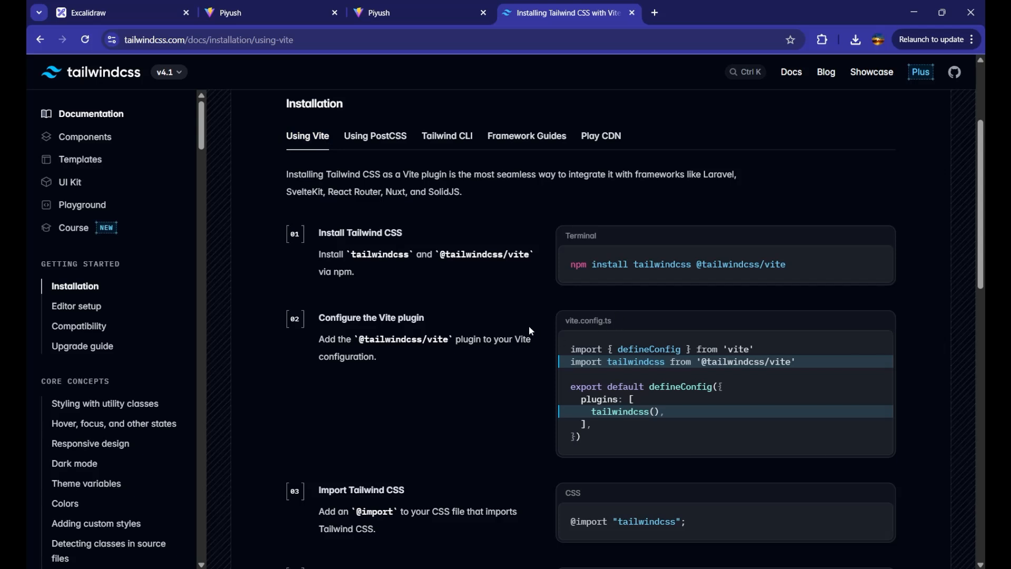
mouse_move(538, 241)
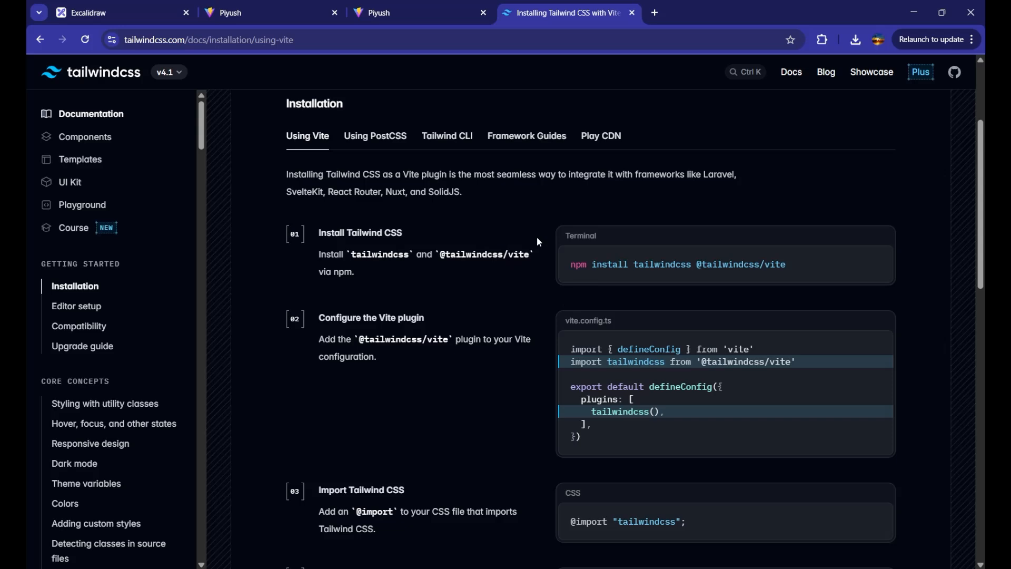
scroll("down", 3)
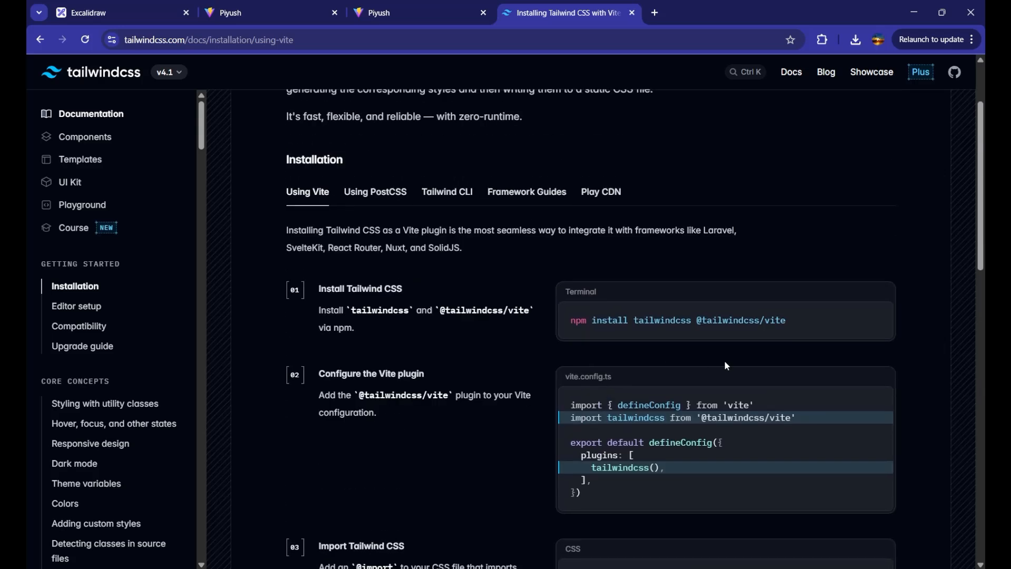
mouse_move(830, 324)
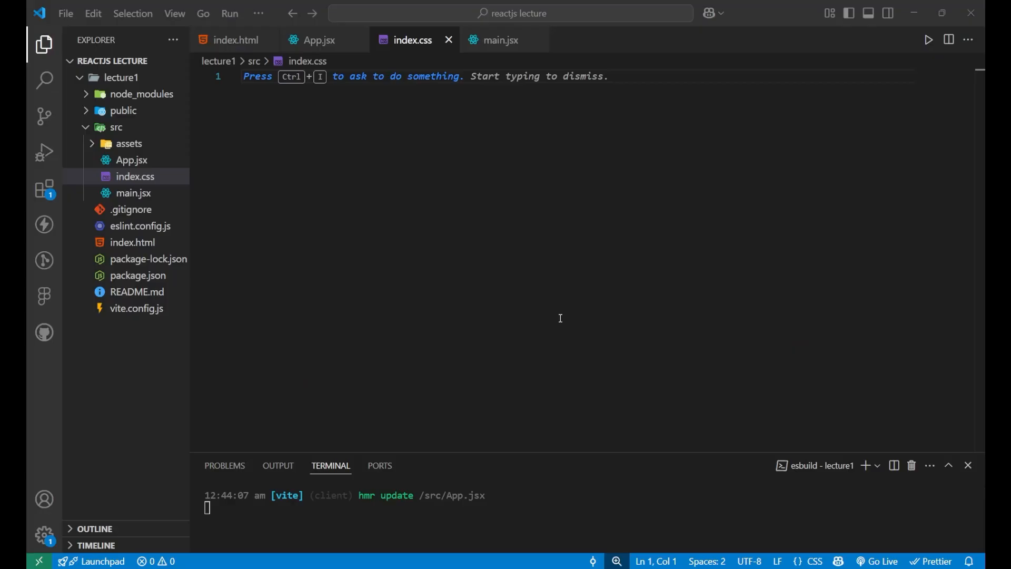
left_click(127, 177)
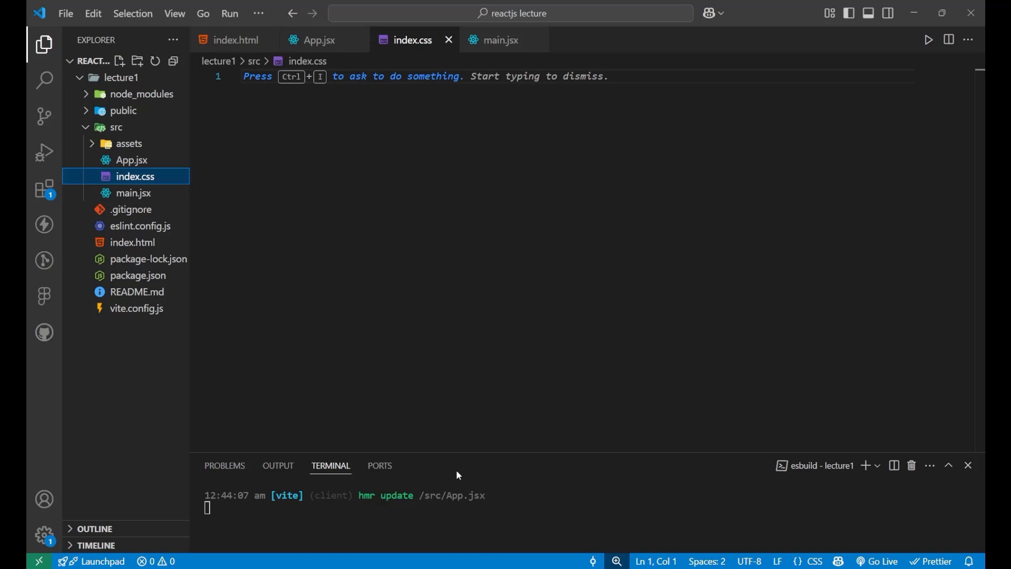
mouse_move(505, 457)
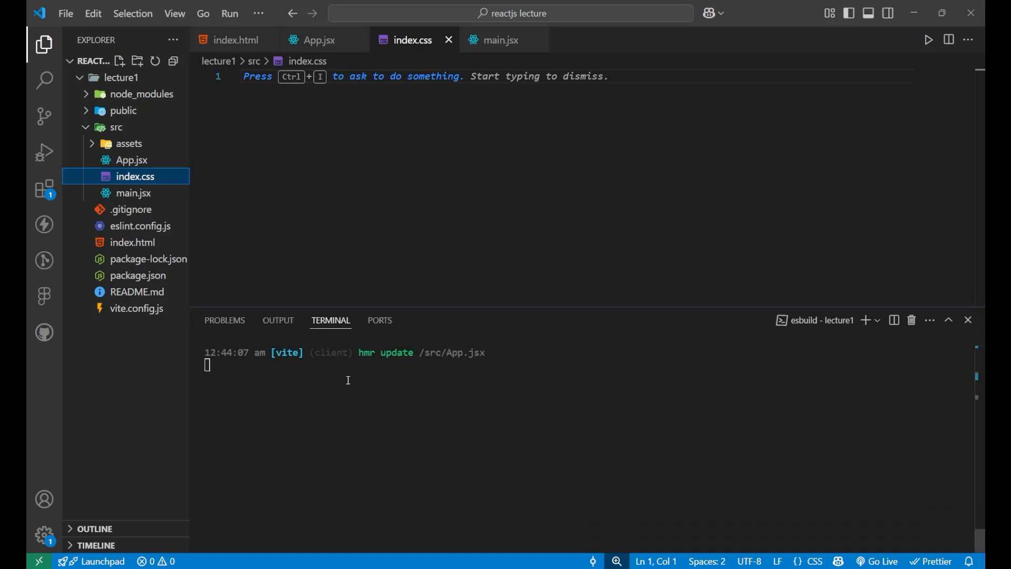
mouse_move(343, 416)
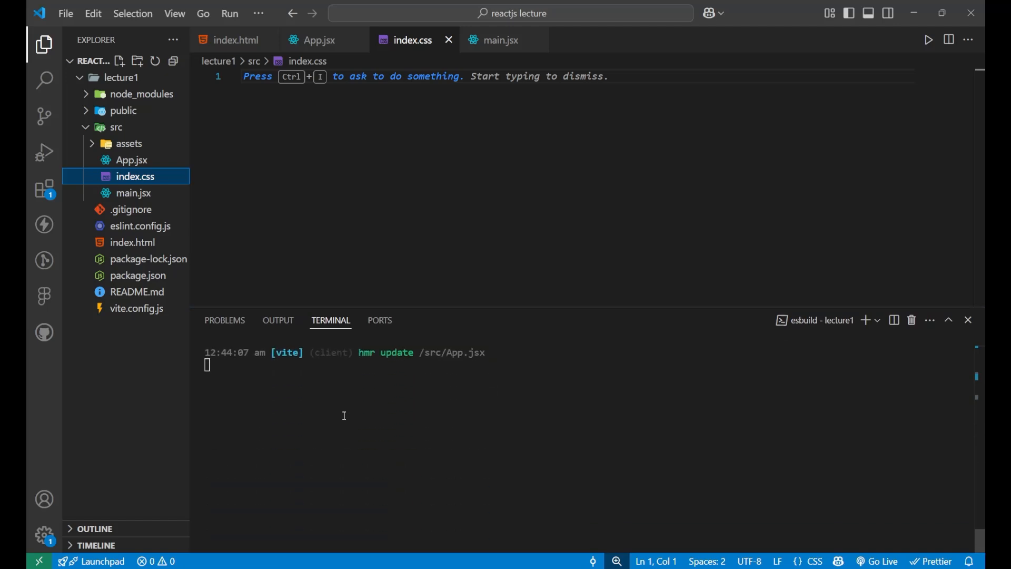
mouse_move(866, 320)
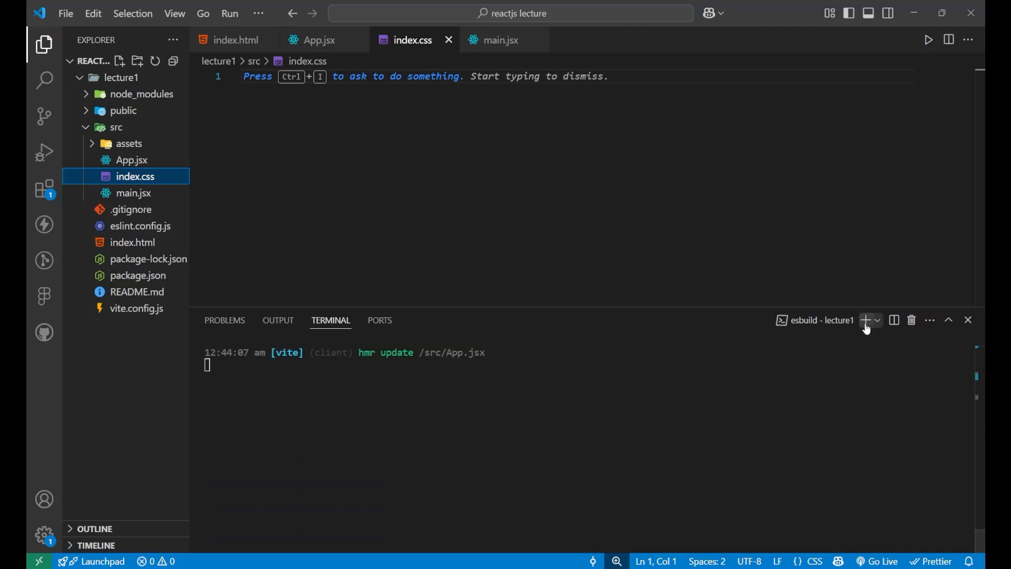
left_click(866, 320)
type("npm install tailwindcss @tailwindcss/vite")
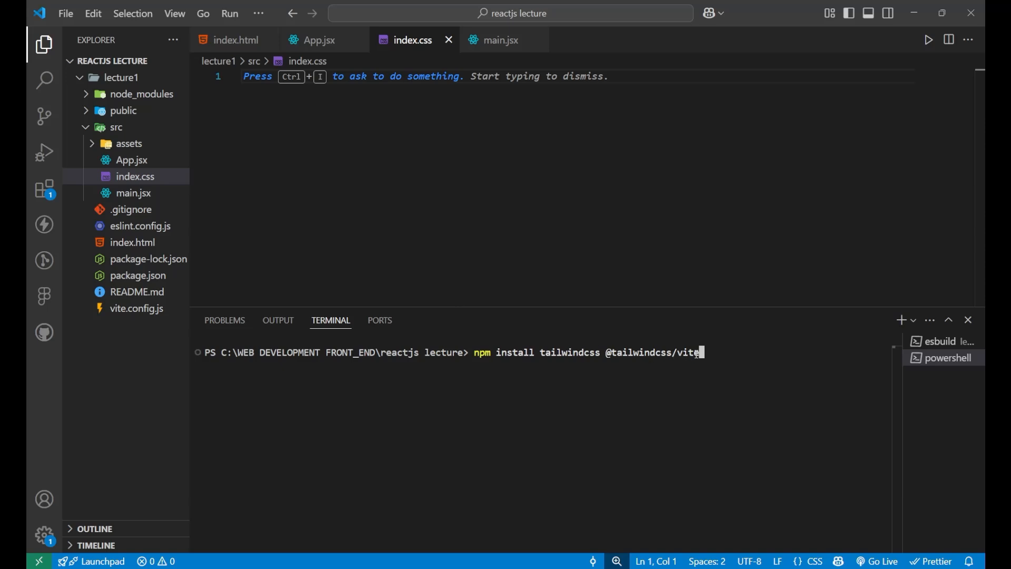
key("Enter")
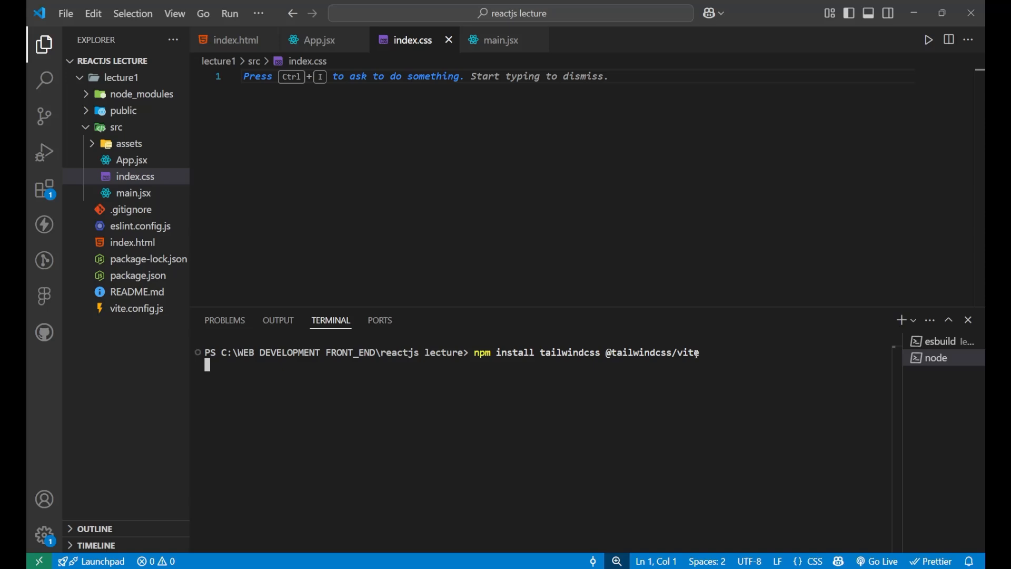
key("Enter")
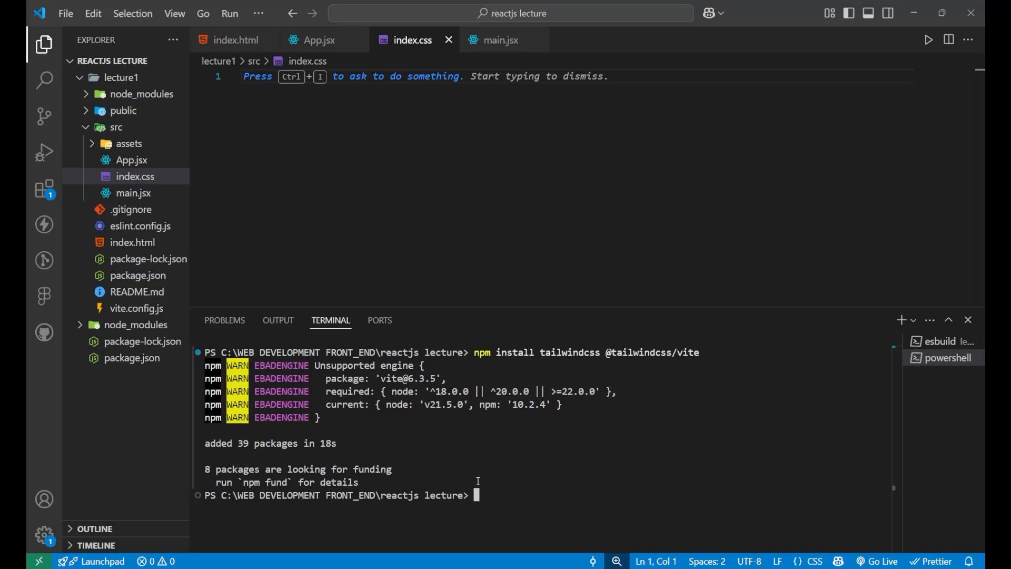
key("alt+tab")
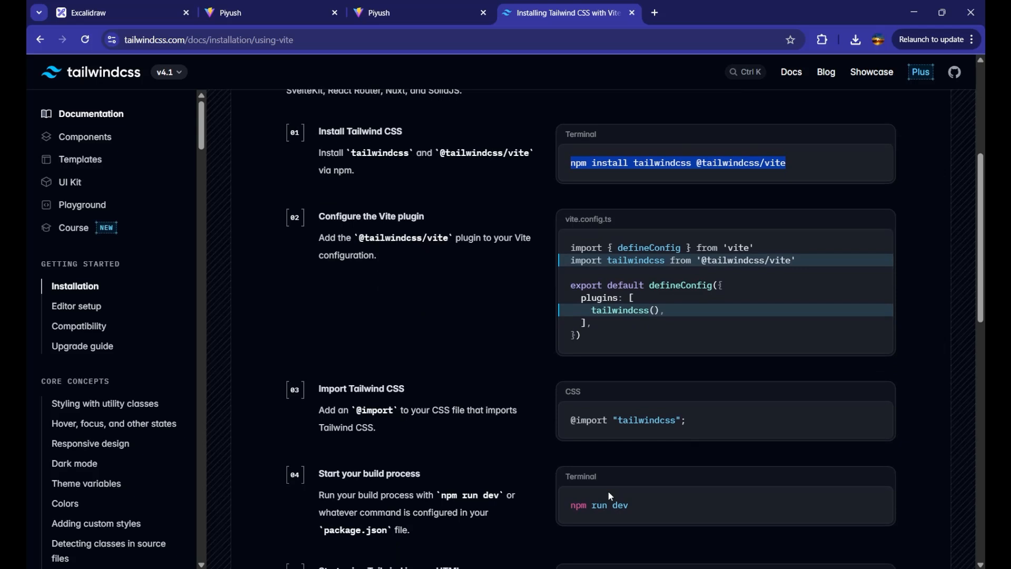
mouse_move(571, 263)
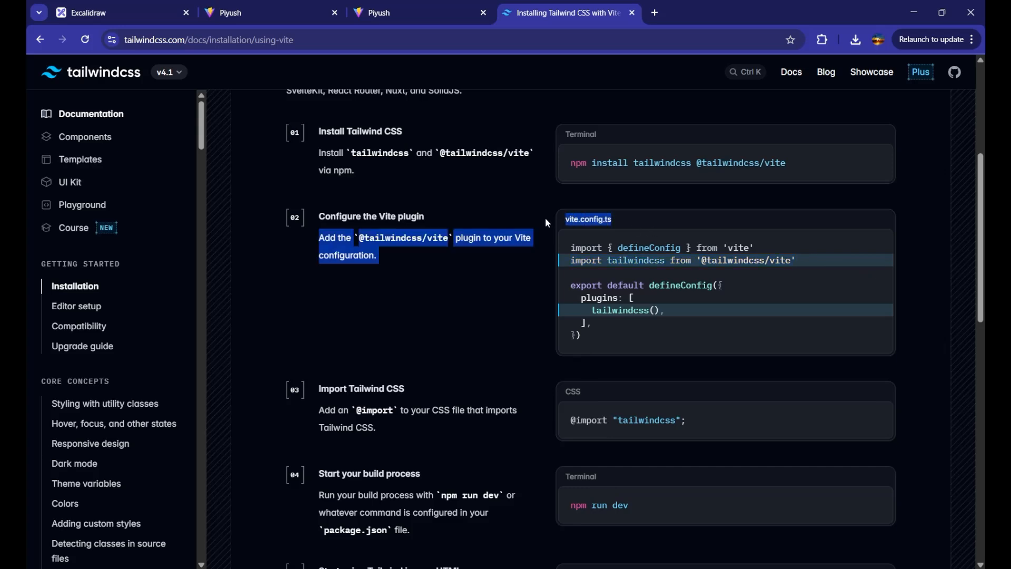
key("alt+tab")
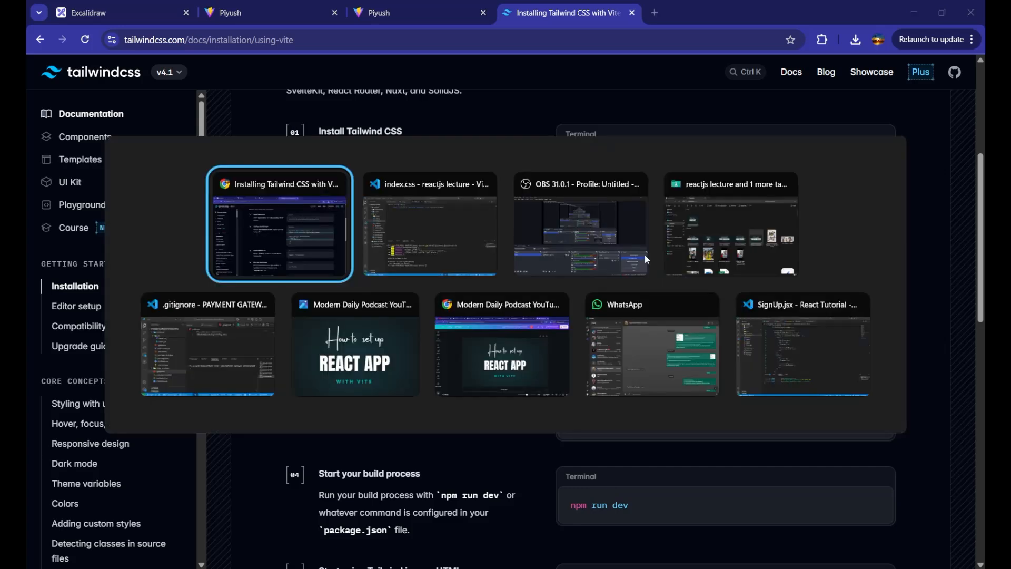
Step: Bring up vite.config.js and position after the plugin-react import line
left_click(430, 223)
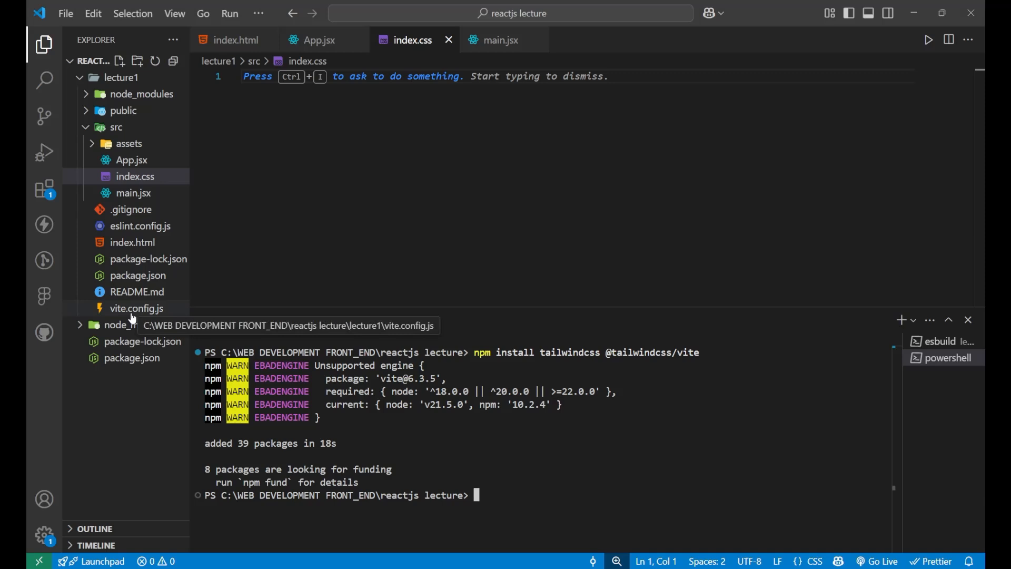
left_click(135, 308)
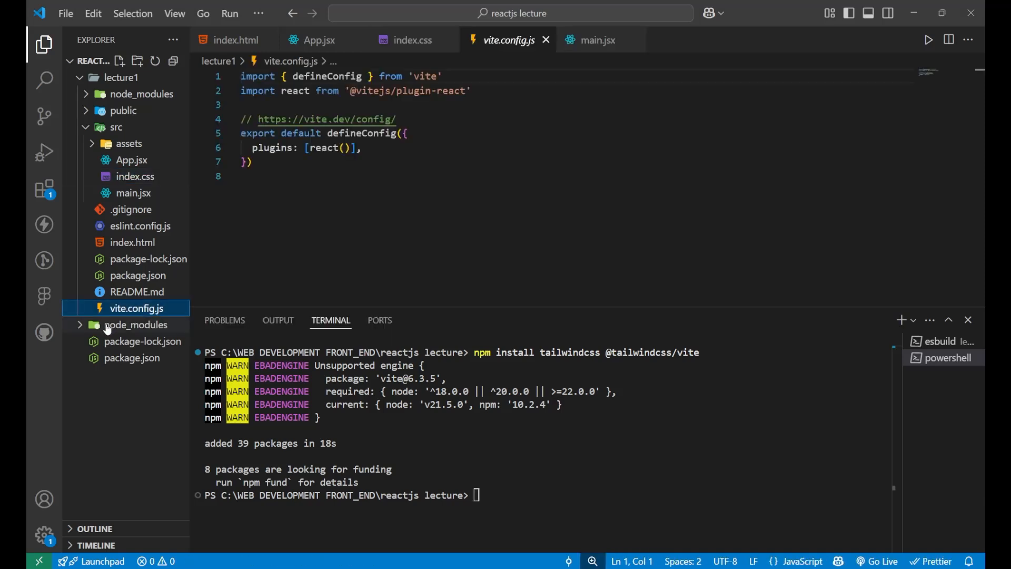
left_click(136, 325)
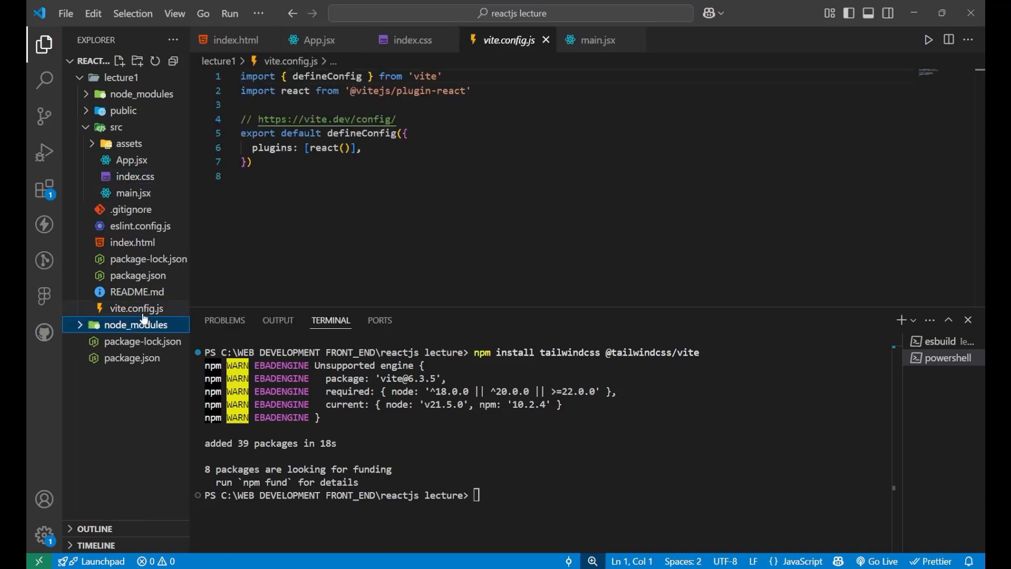
left_click(136, 308)
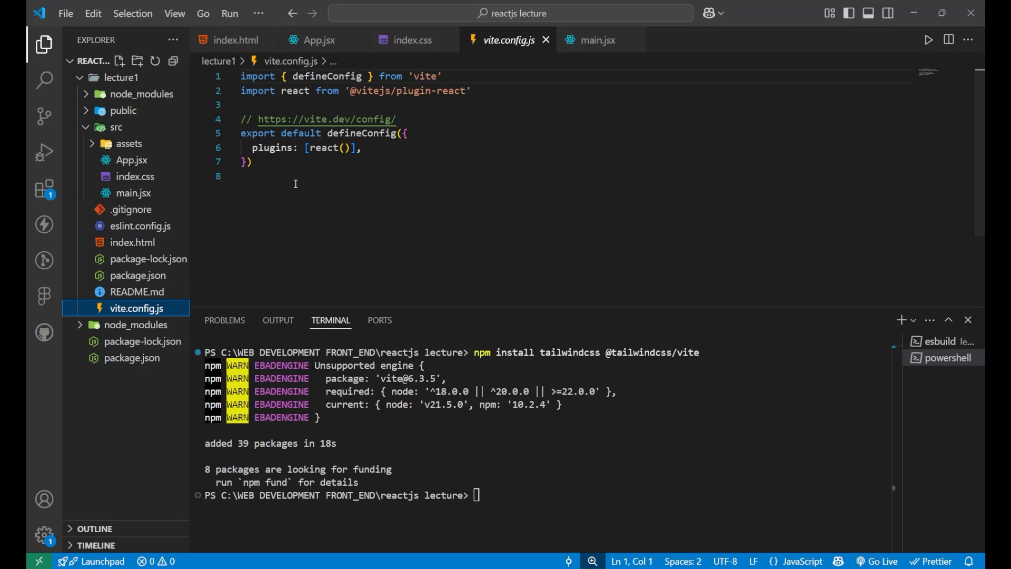
left_click(490, 90)
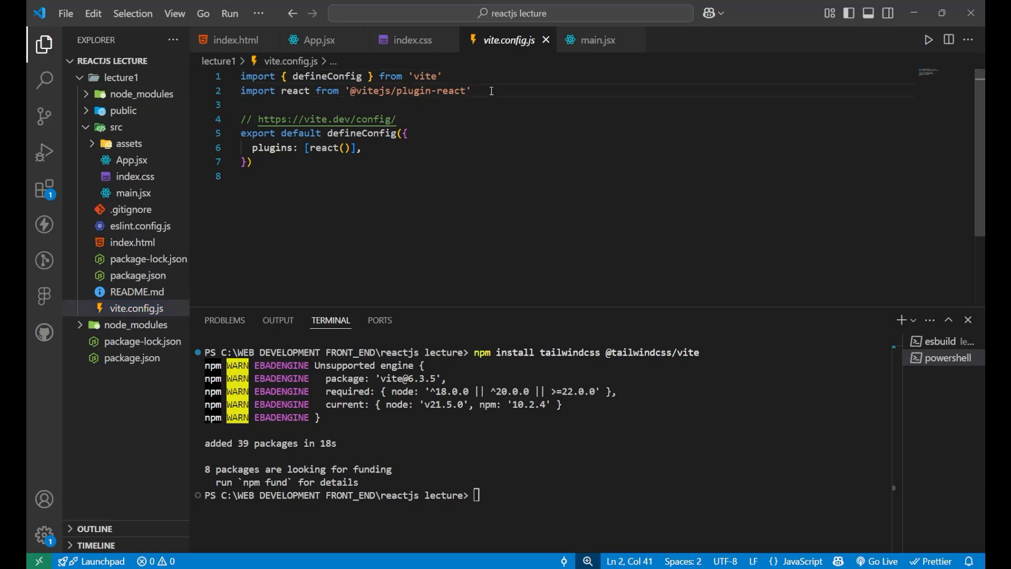
type("npm install tailwindcss @tailwindcss/vite")
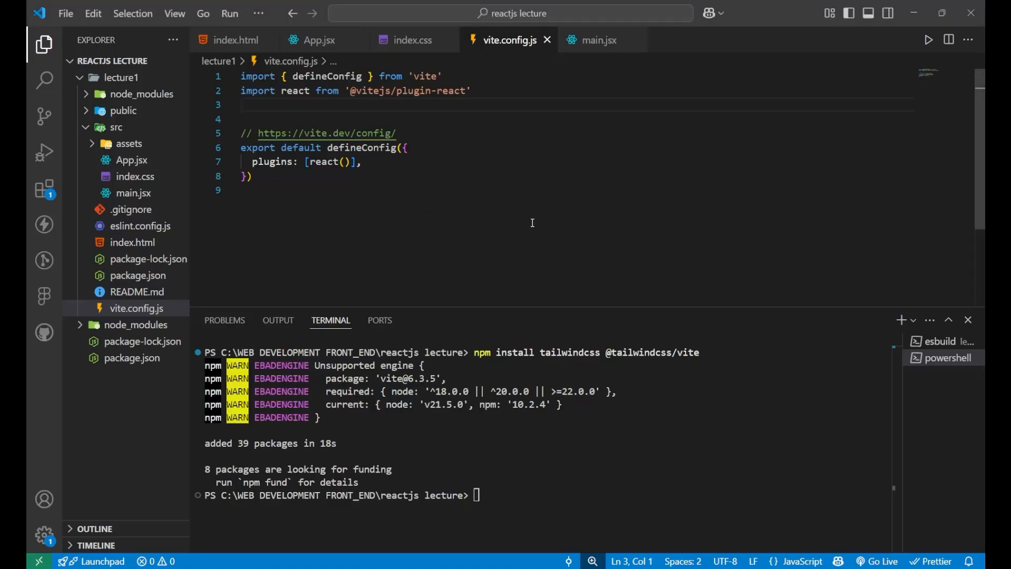
type("import tailwindcss from '@tailwindcss/vite'")
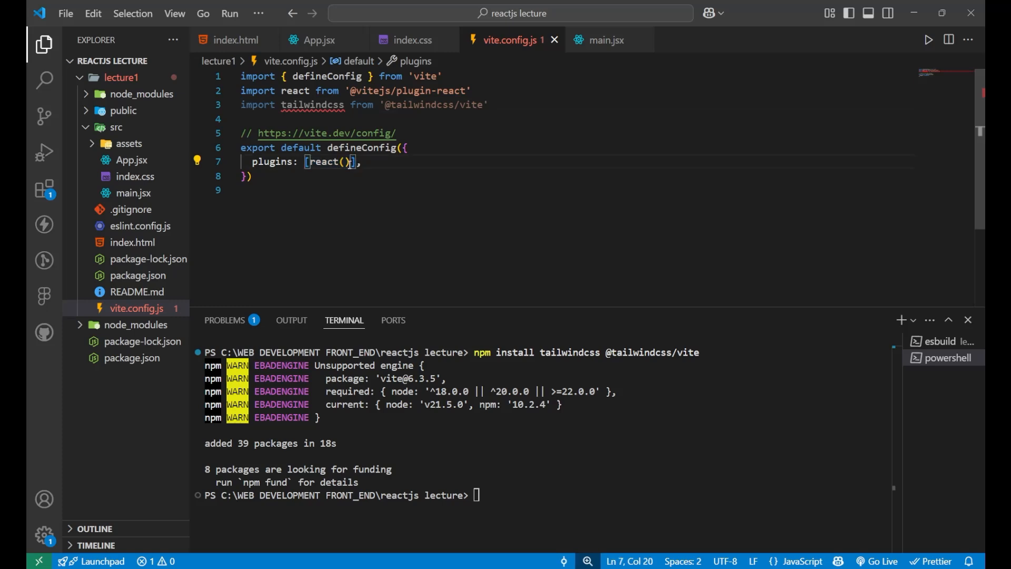
type(", tailwindcss()")
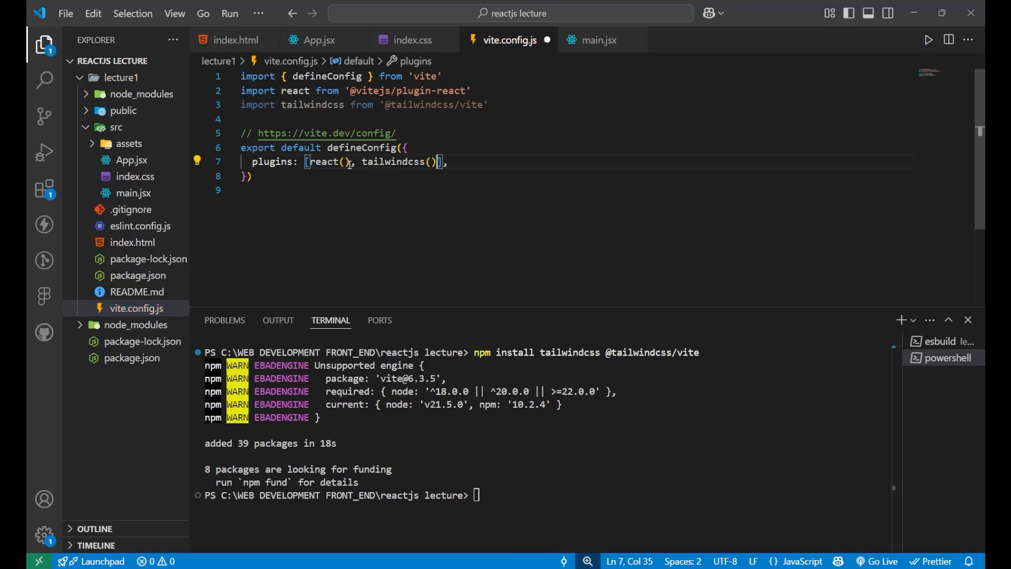
double_click(393, 162)
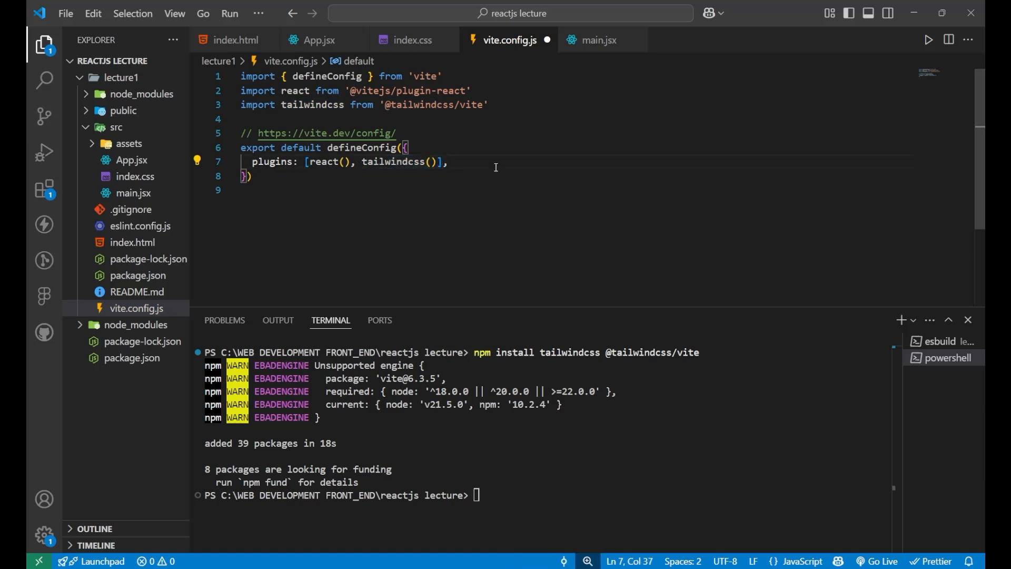
key("Alt+Tab")
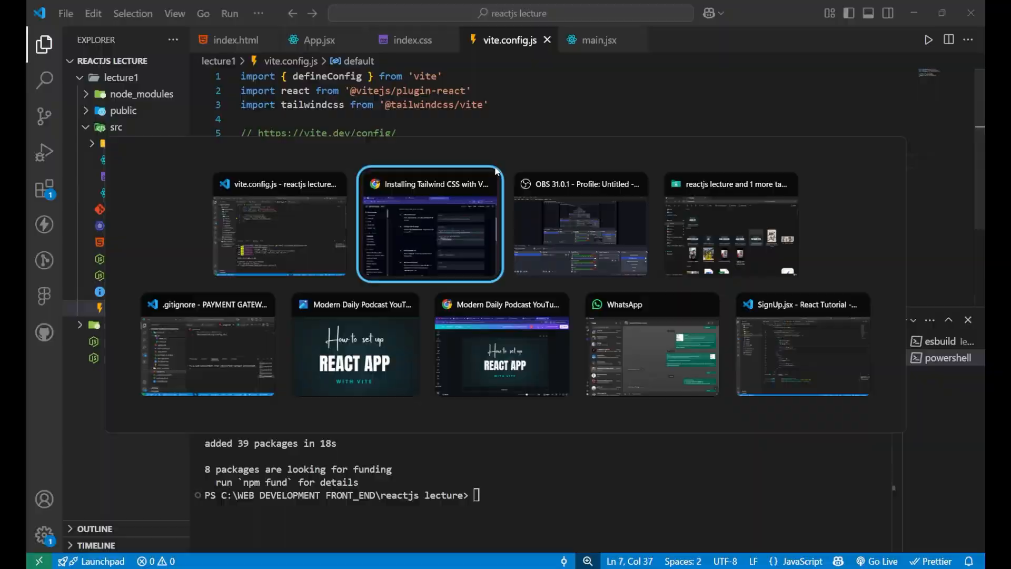
Step: Restore the './index.css' import in main.jsx and bring up the empty index.css
left_click(429, 223)
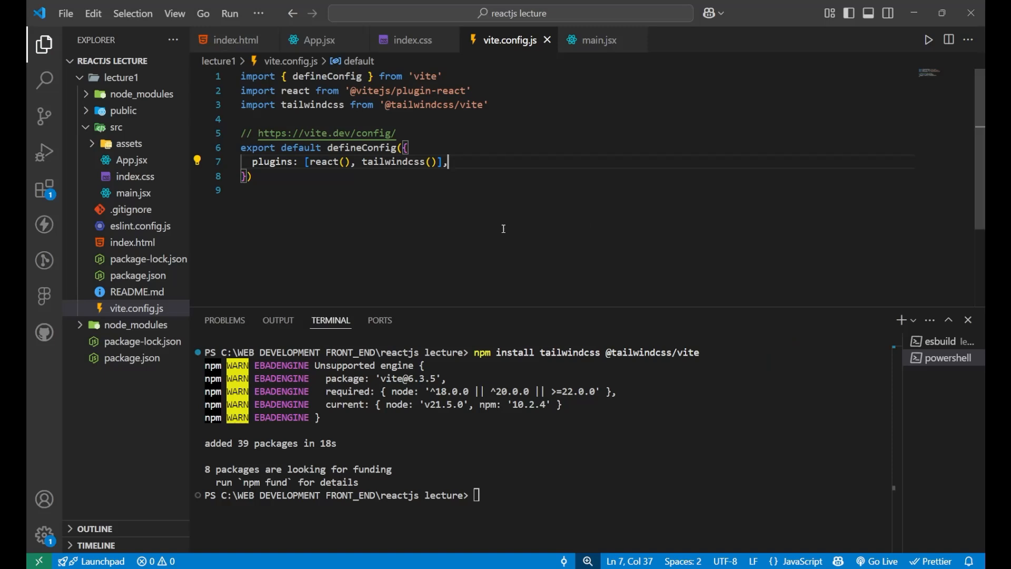
mouse_move(133, 193)
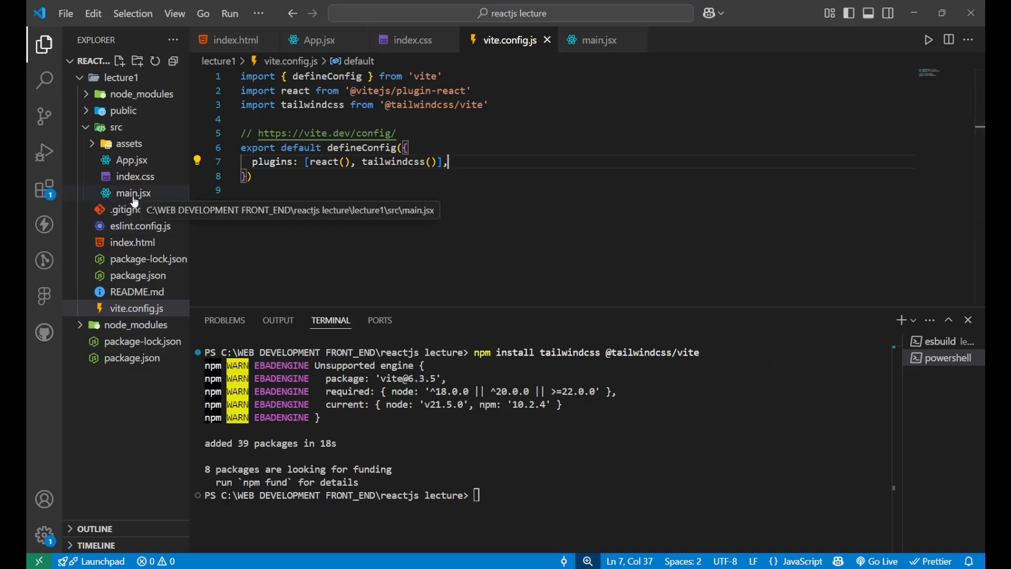
left_click(133, 193)
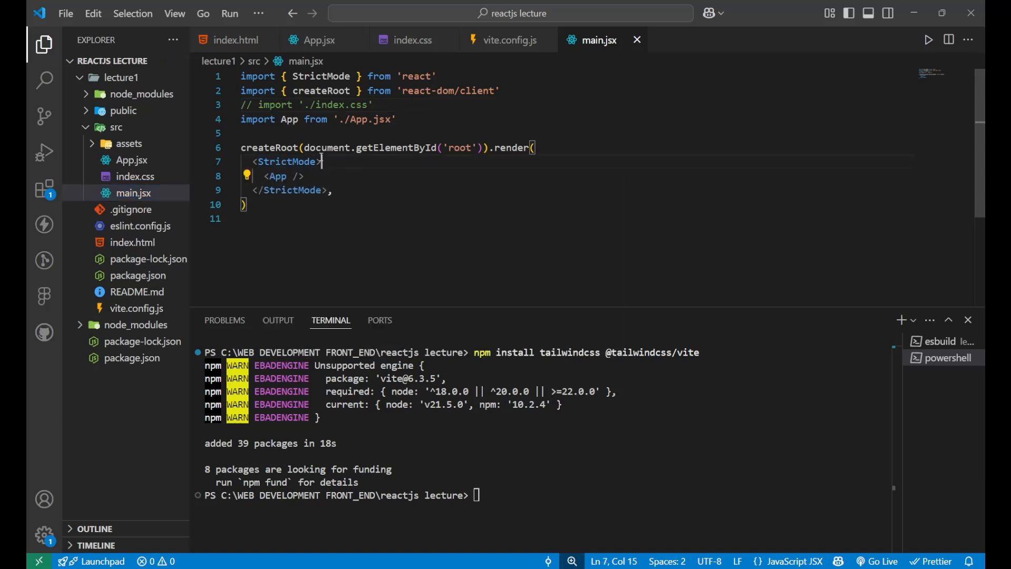
mouse_move(267, 126)
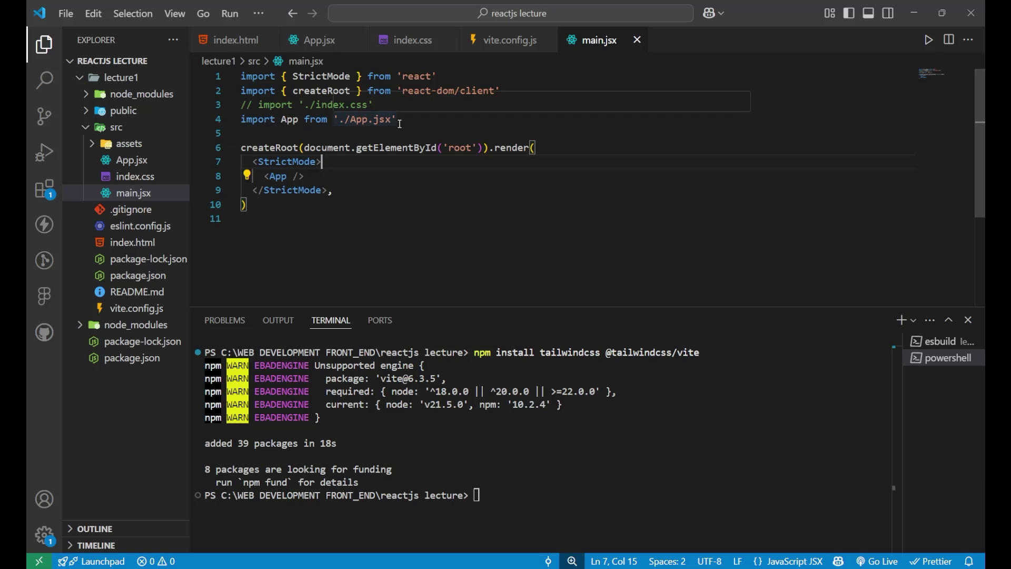
left_click(373, 104)
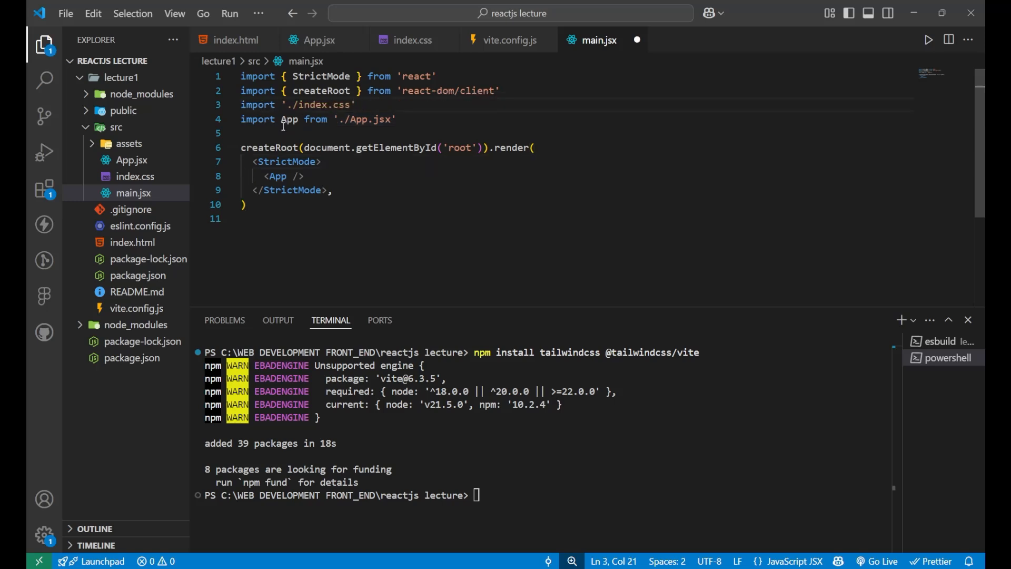
left_click(130, 177)
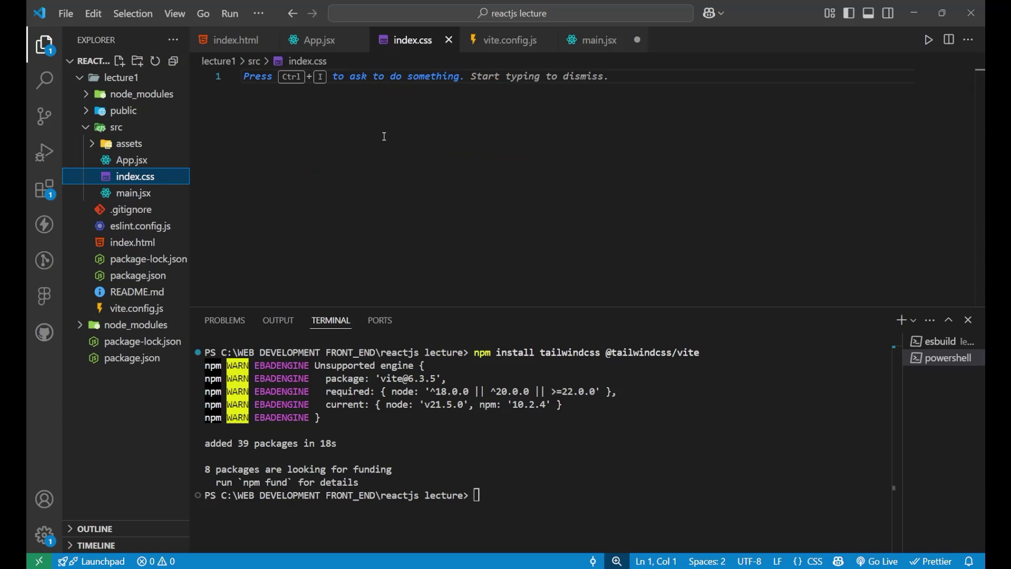
type("@import \"tailwindcss\";")
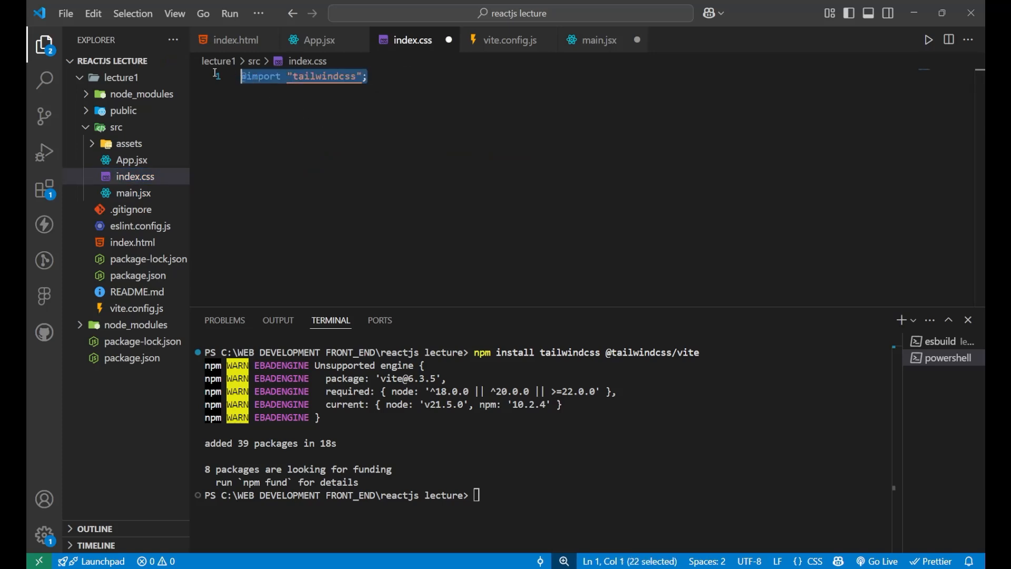
key("Alt+Tab")
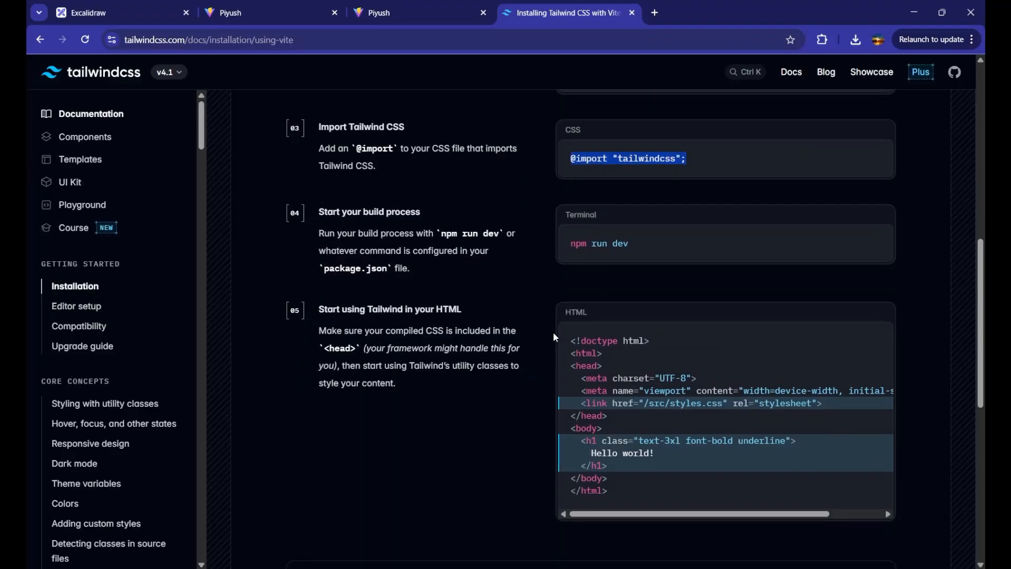
mouse_move(651, 259)
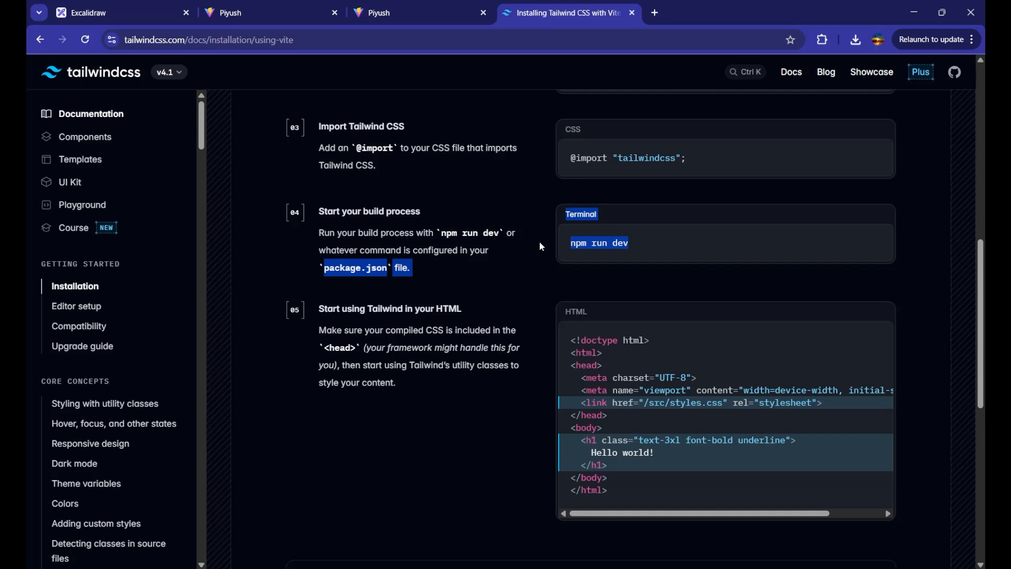
left_click(672, 251)
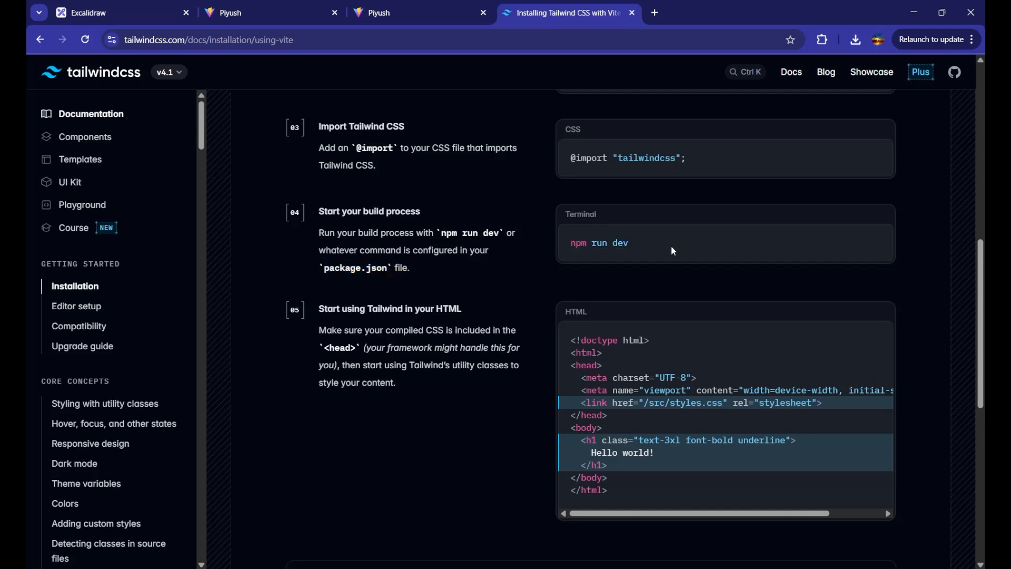
key("alt+tab")
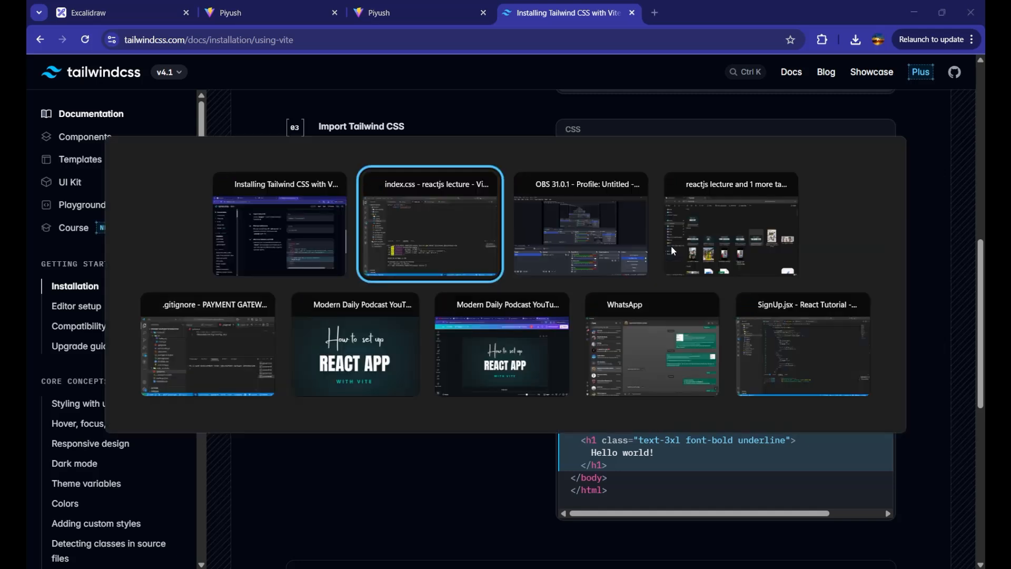
left_click(430, 225)
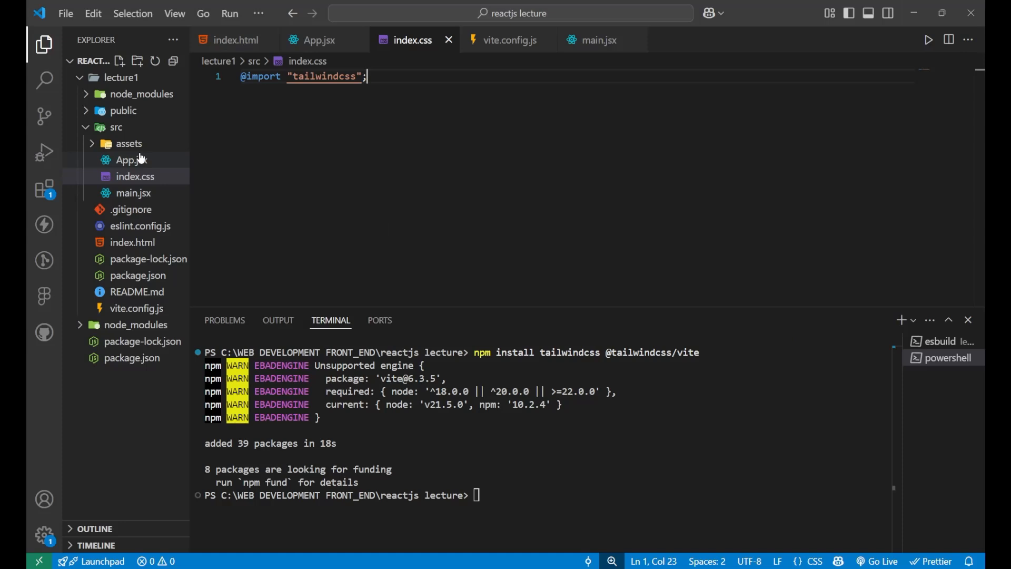
Step: Make App.jsx's div say hello with an empty className attribute, saving as you go
left_click(131, 160)
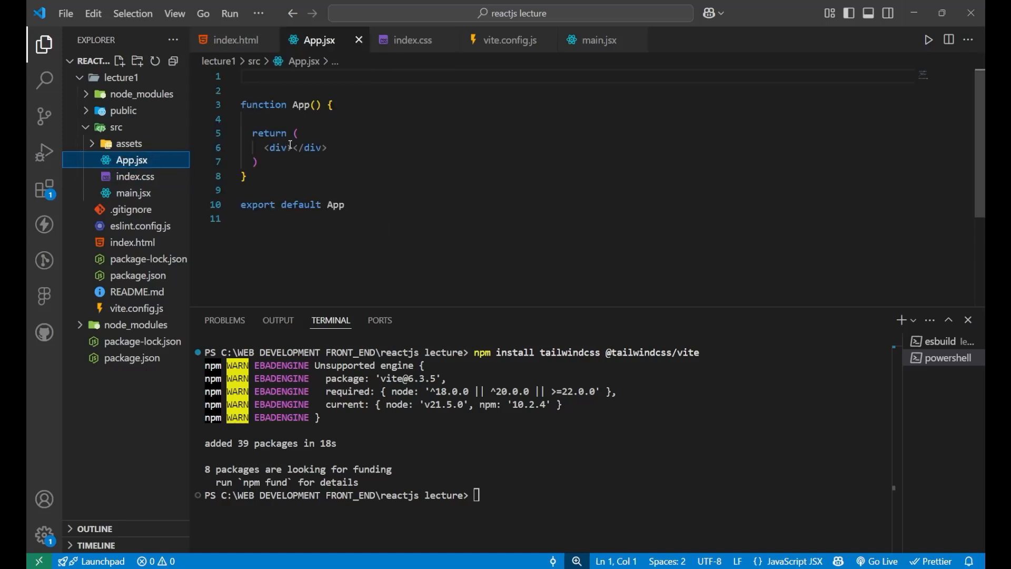
type("hell")
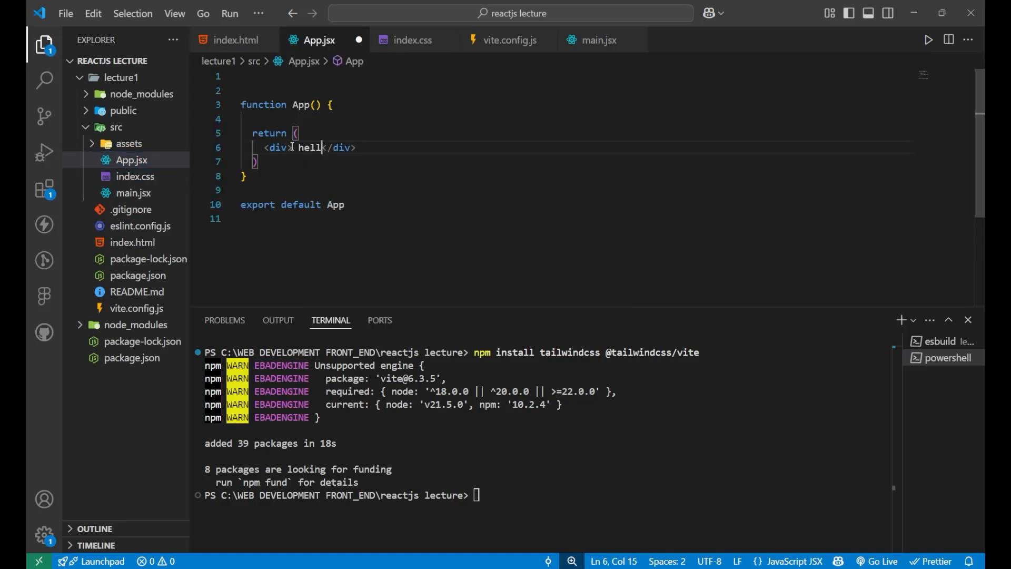
key("Alt+Tab")
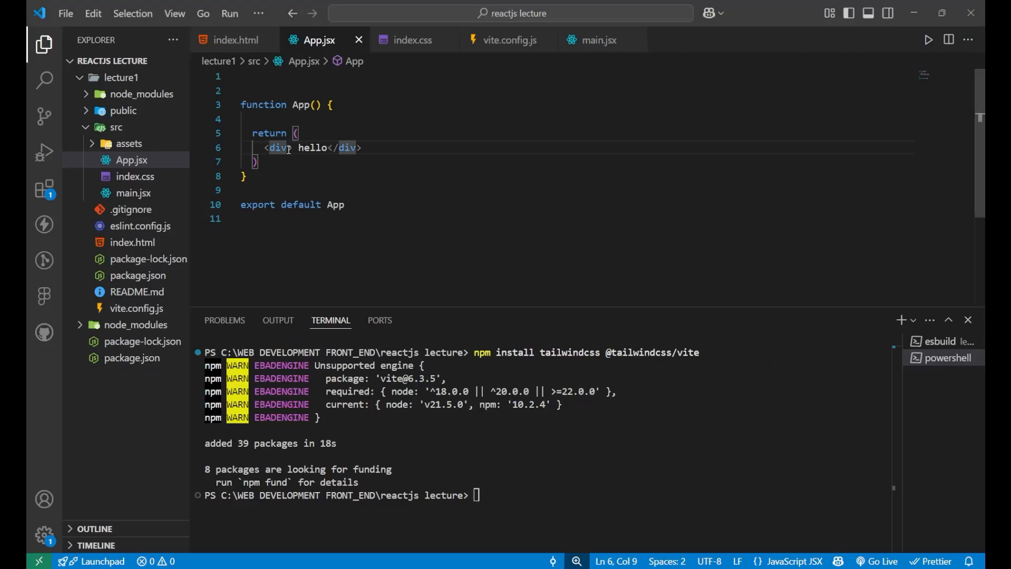
type("className=\"\"")
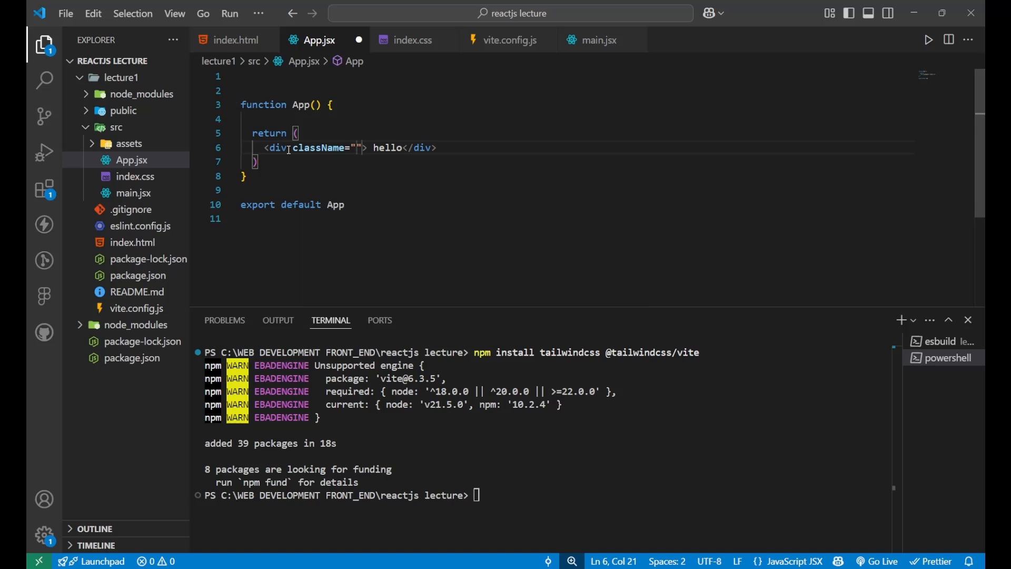
Step: Fill className with text-5xl and bg-red-200 via IntelliSense and save App.jsx
type("text")
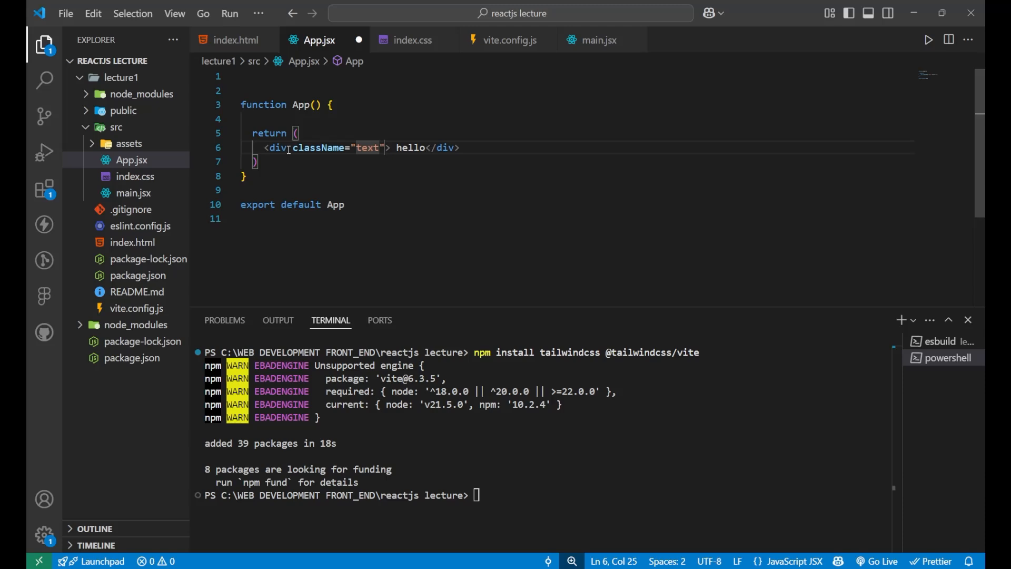
type("-5xl b")
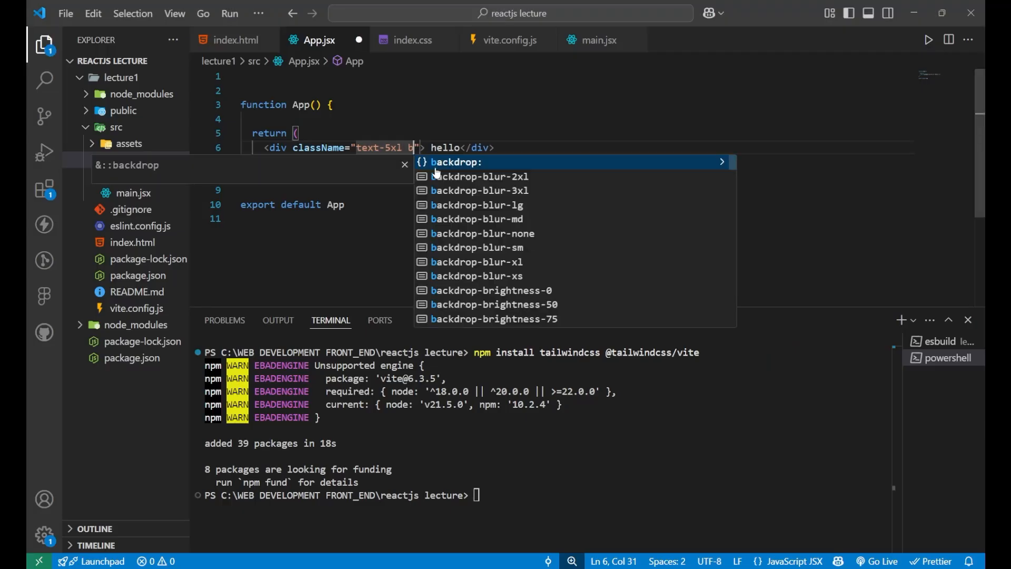
type("g-re")
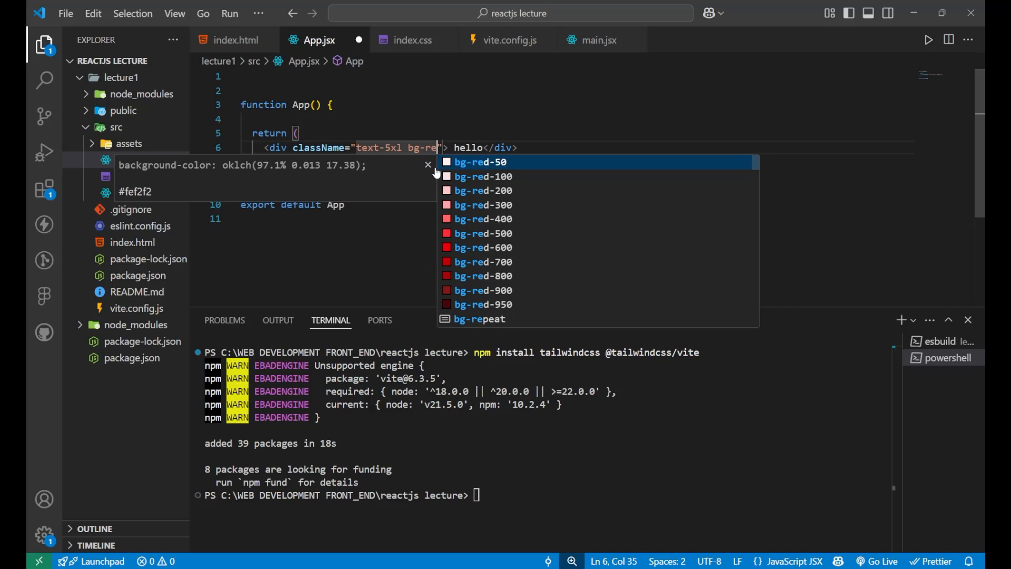
left_click(482, 189)
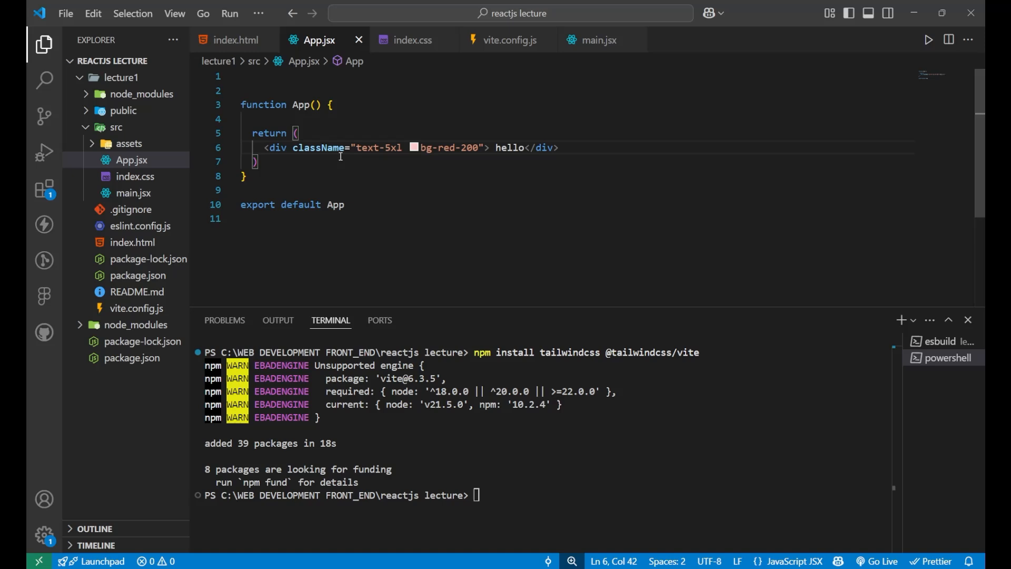
left_click_drag(294, 147, 484, 147)
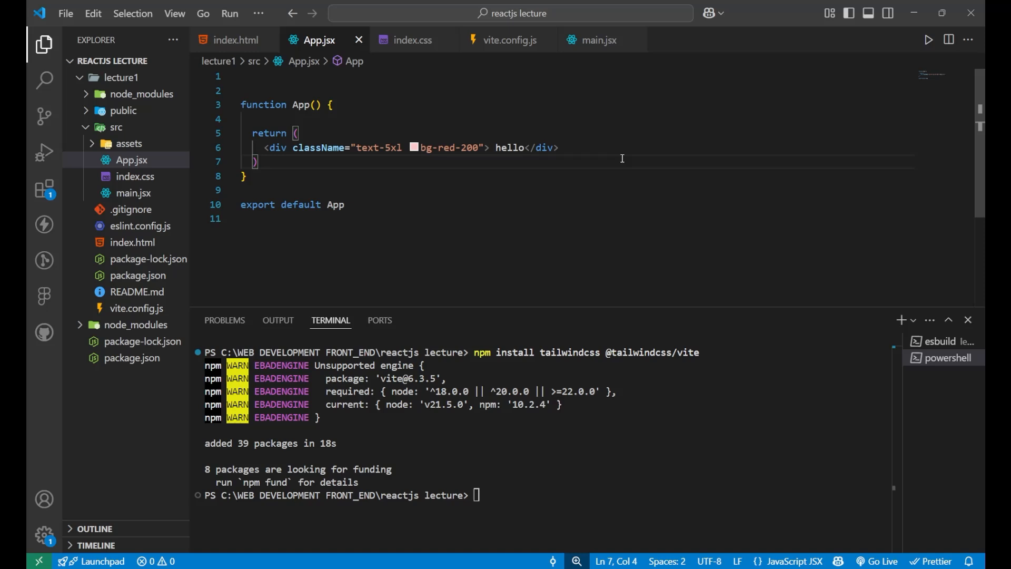
mouse_move(370, 197)
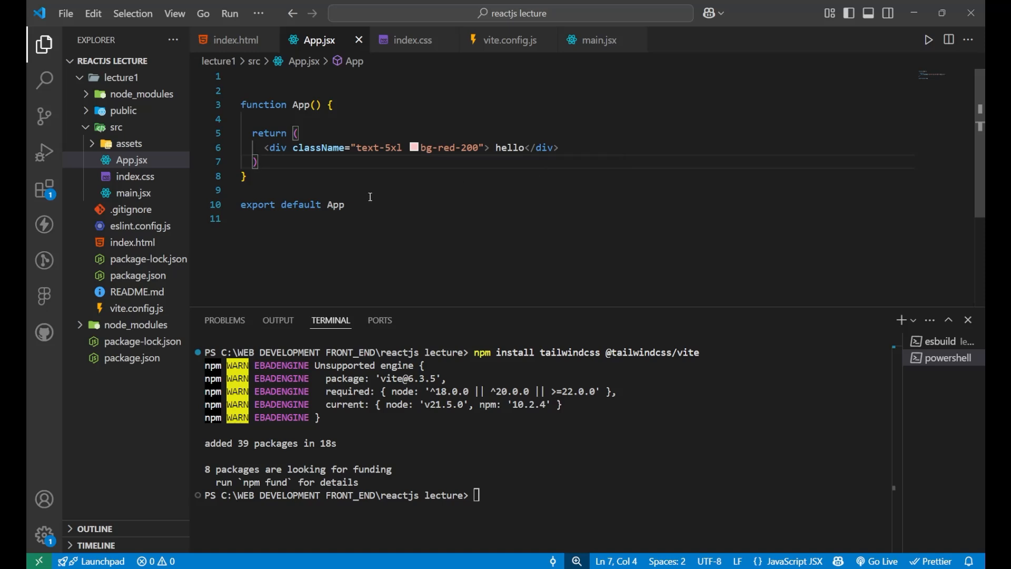
mouse_move(254, 236)
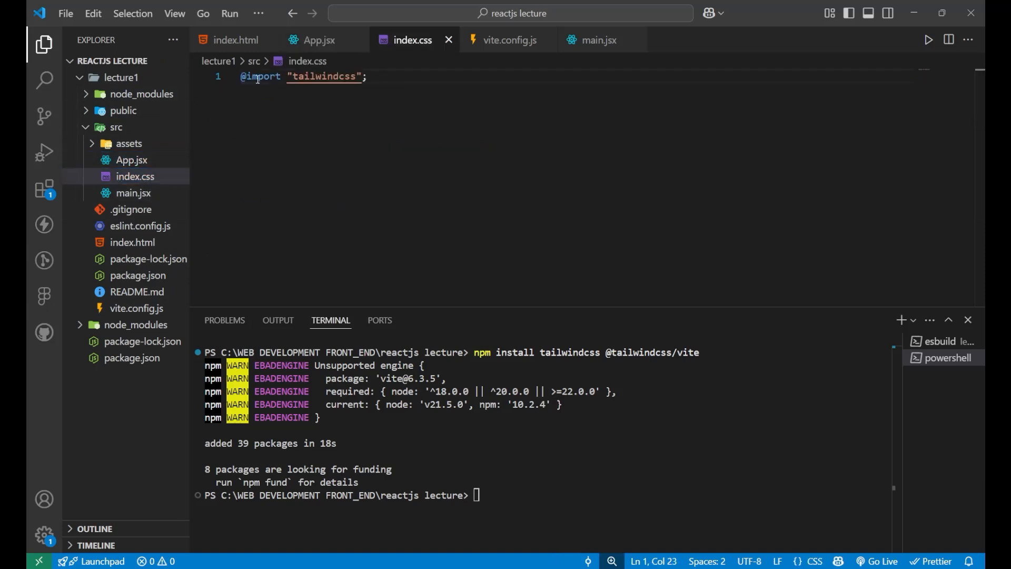
mouse_move(132, 177)
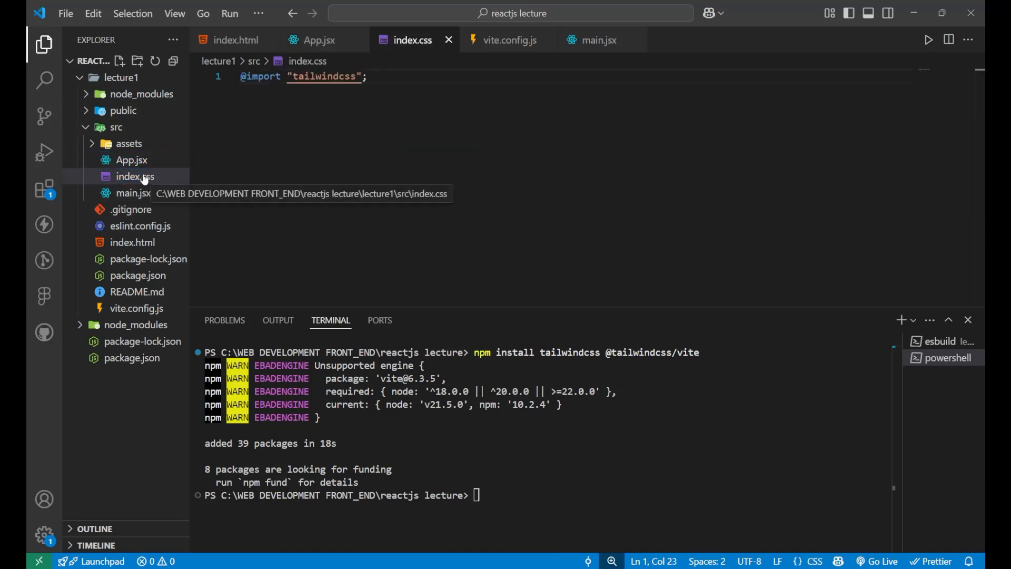
mouse_move(383, 200)
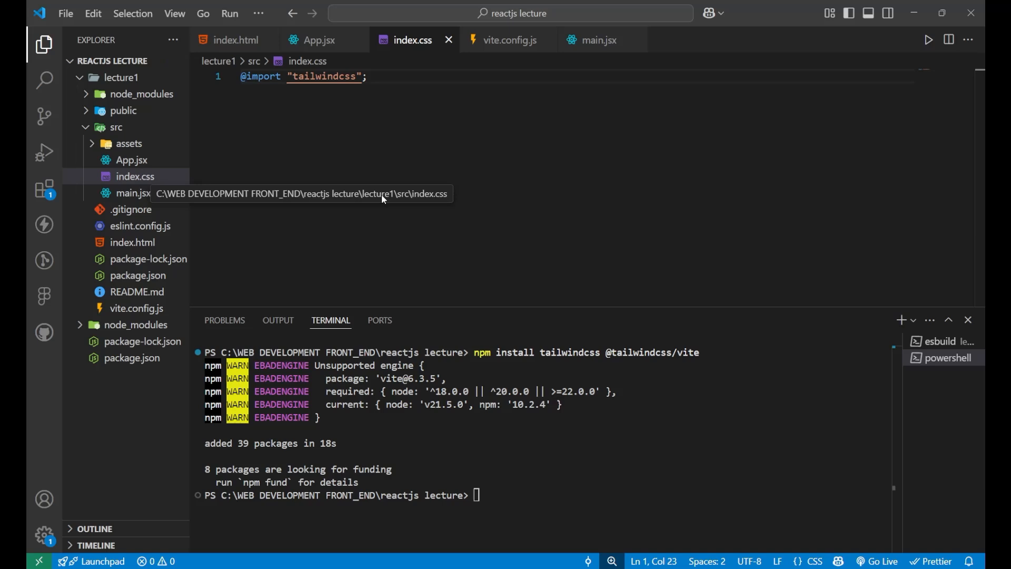
mouse_move(383, 195)
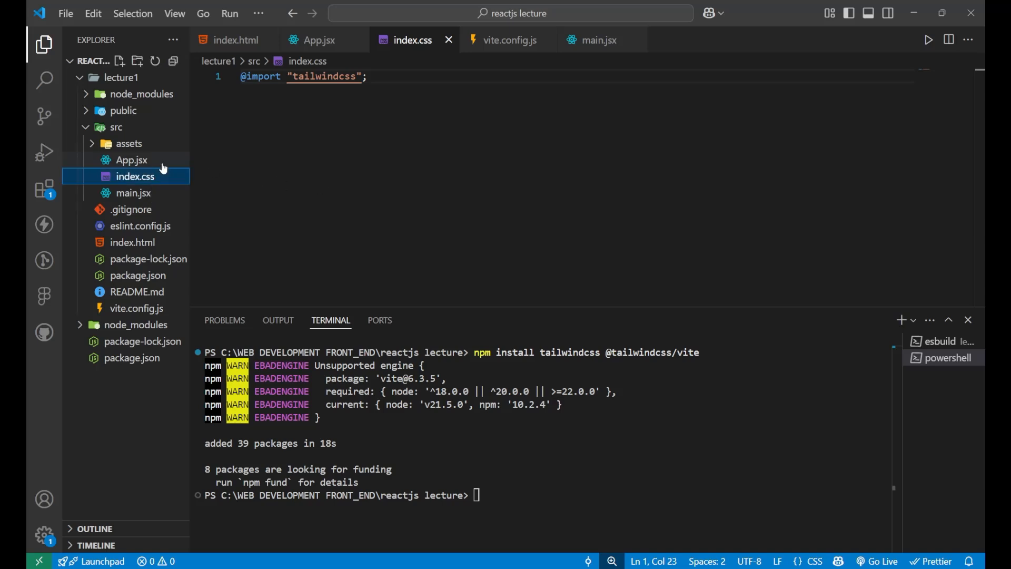
left_click(131, 160)
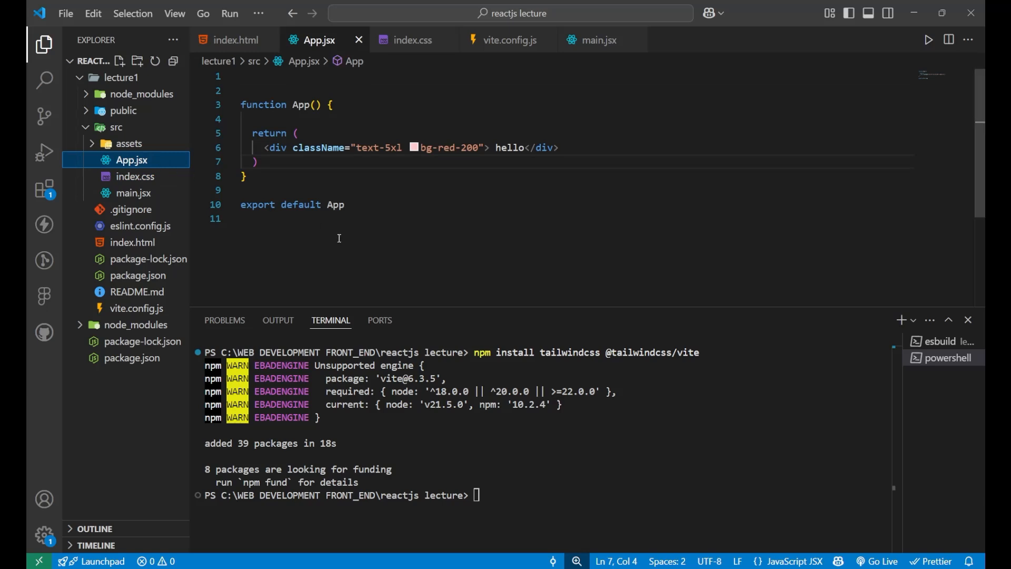
left_click(321, 223)
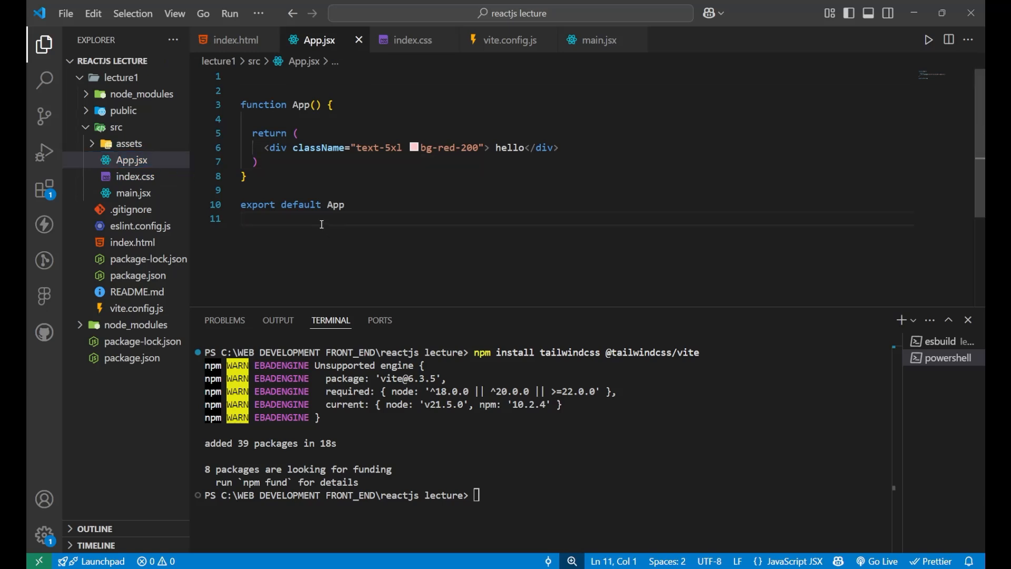